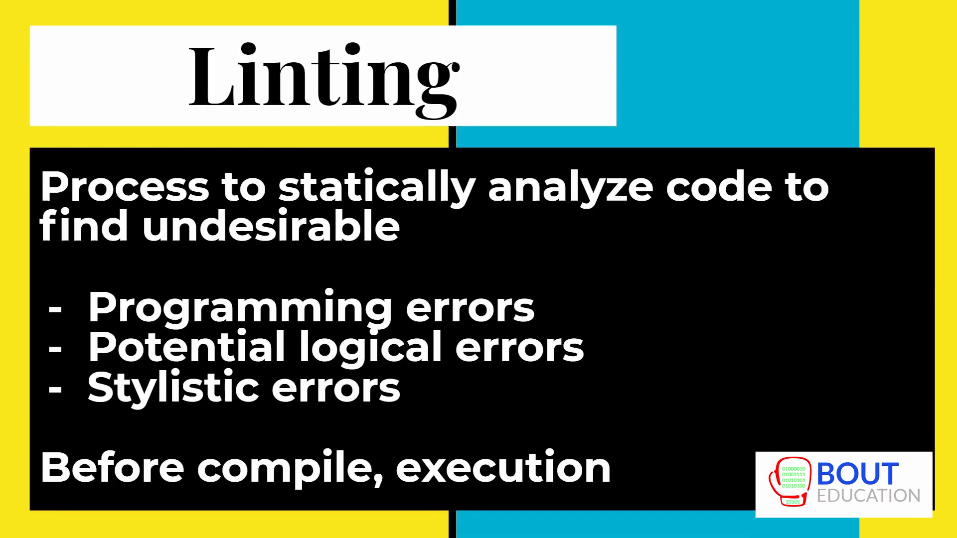
pyautogui.moveTo(605, 203)
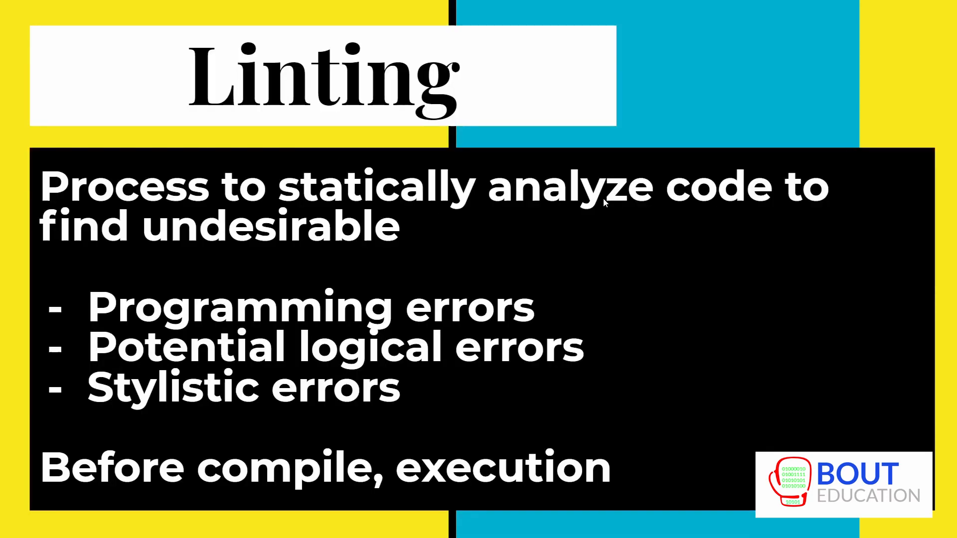
pyautogui.moveTo(371, 220)
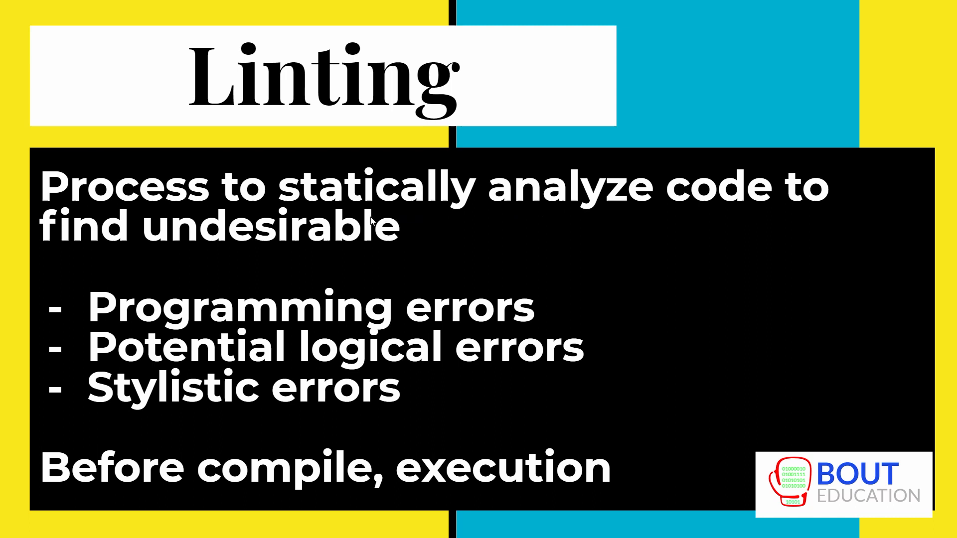
pyautogui.moveTo(565, 345)
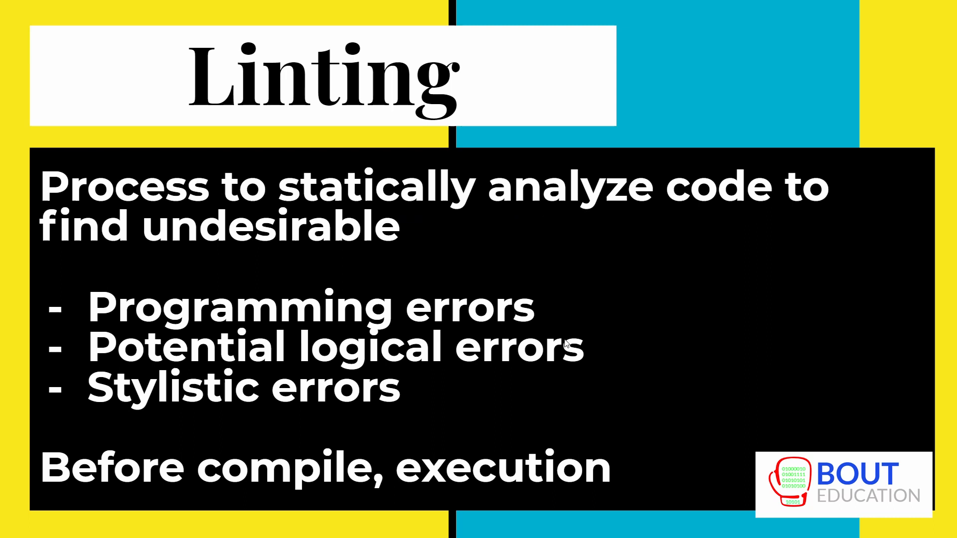
pyautogui.moveTo(405, 382)
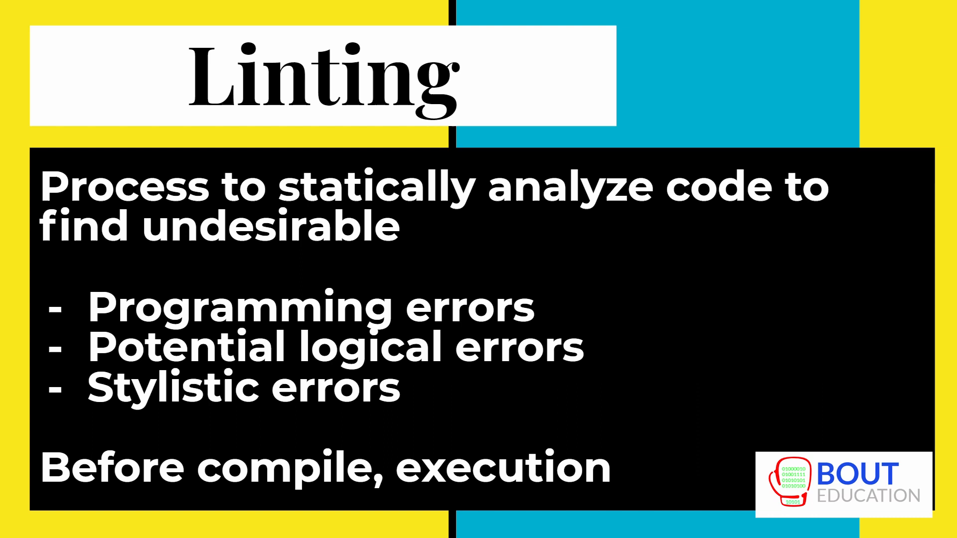
pyautogui.moveTo(405, 365)
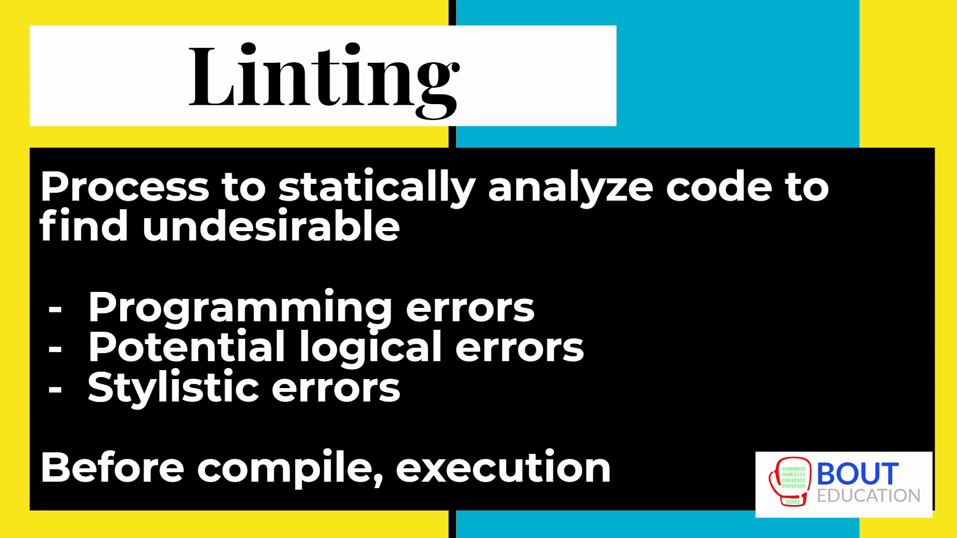
pyautogui.moveTo(554, 320)
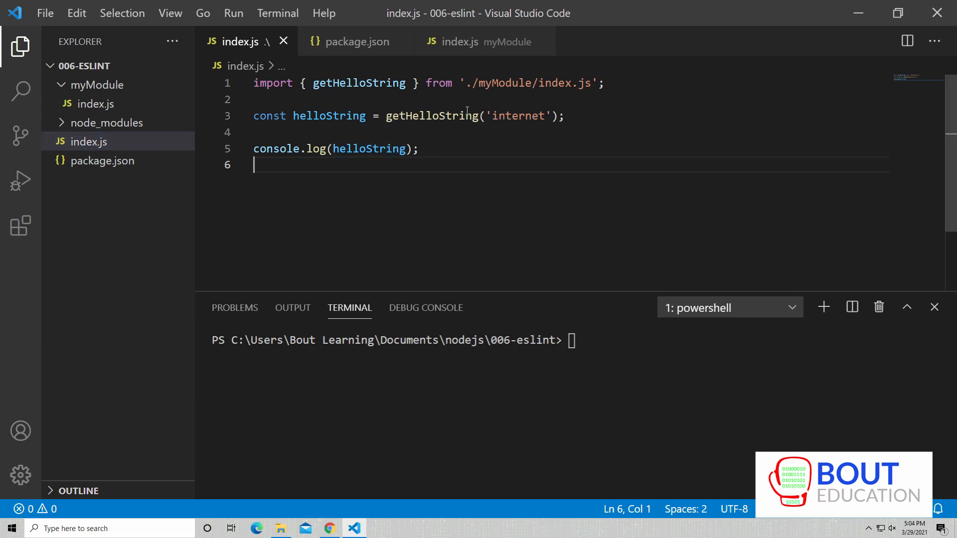
# Inspect getHelloString's template-literal greeting in myModule/index.js, then return to the root index.js
pyautogui.doubleClick(432, 115)
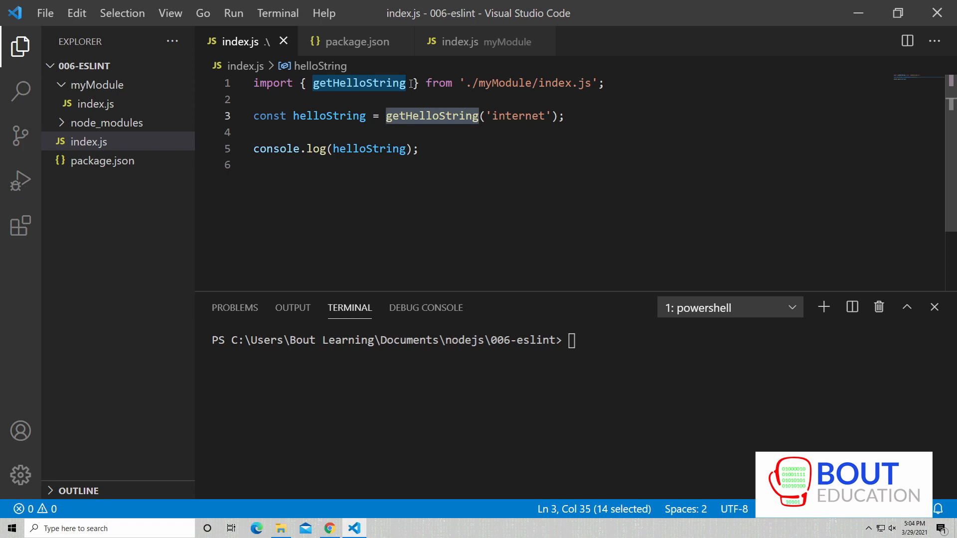
pyautogui.click(477, 41)
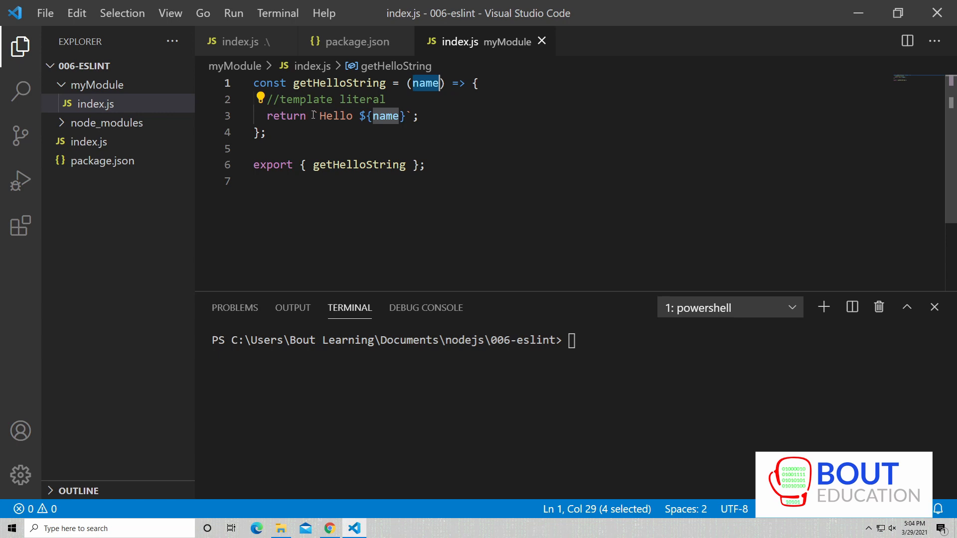
pyautogui.moveTo(313, 116); pyautogui.dragTo(414, 117)
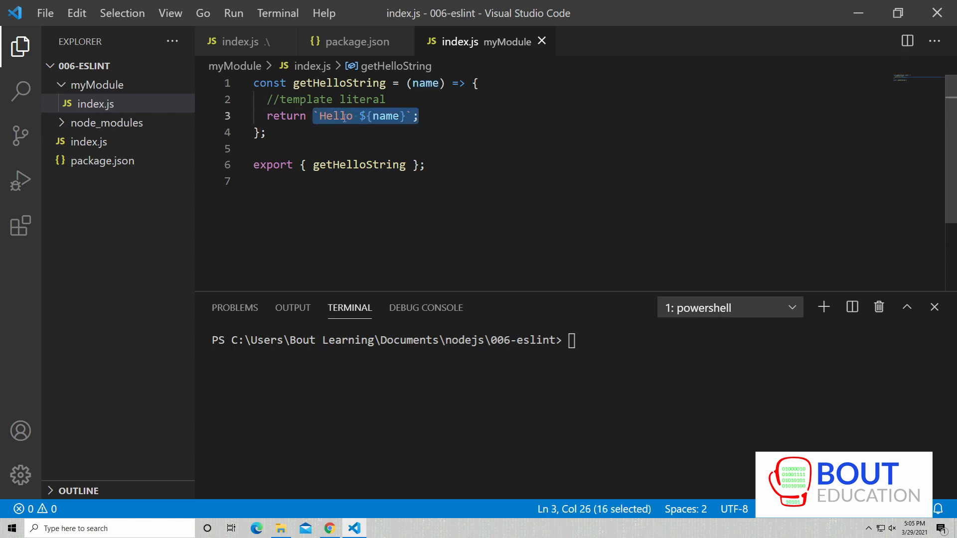
pyautogui.click(89, 142)
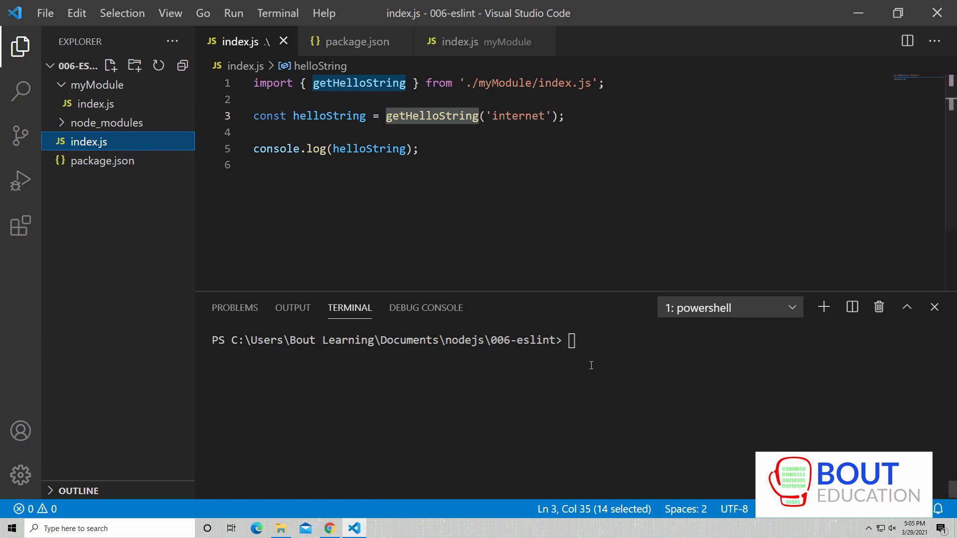
pyautogui.moveTo(127, 203)
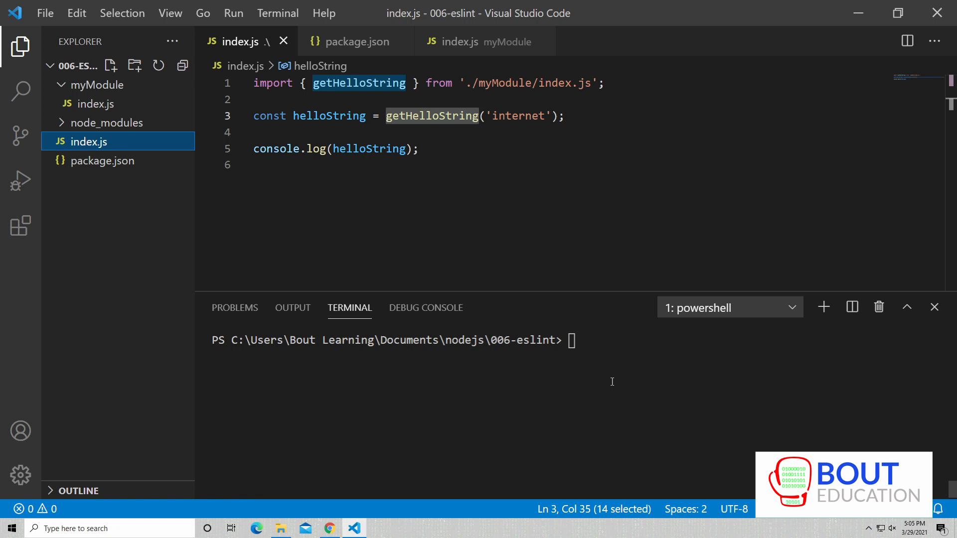
pyautogui.moveTo(581, 364)
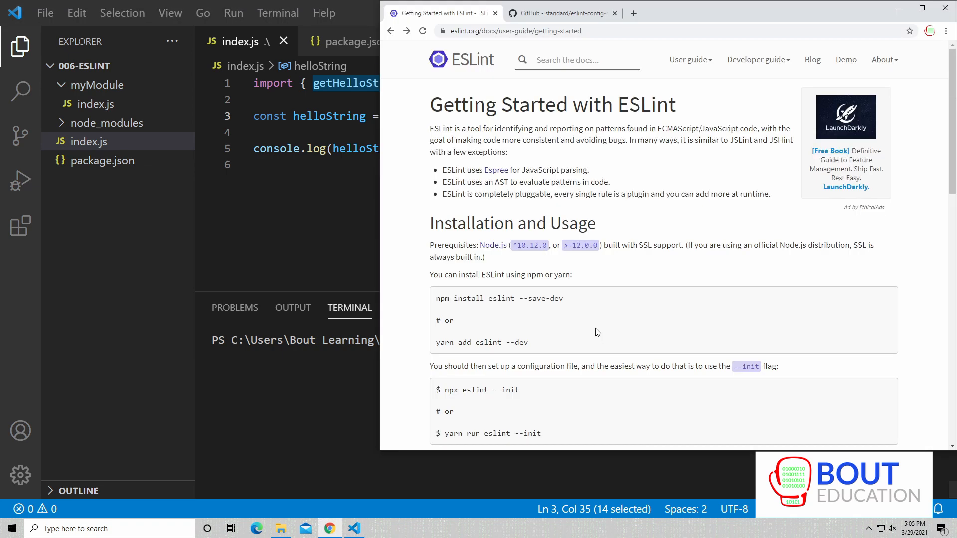
pyautogui.moveTo(689, 63)
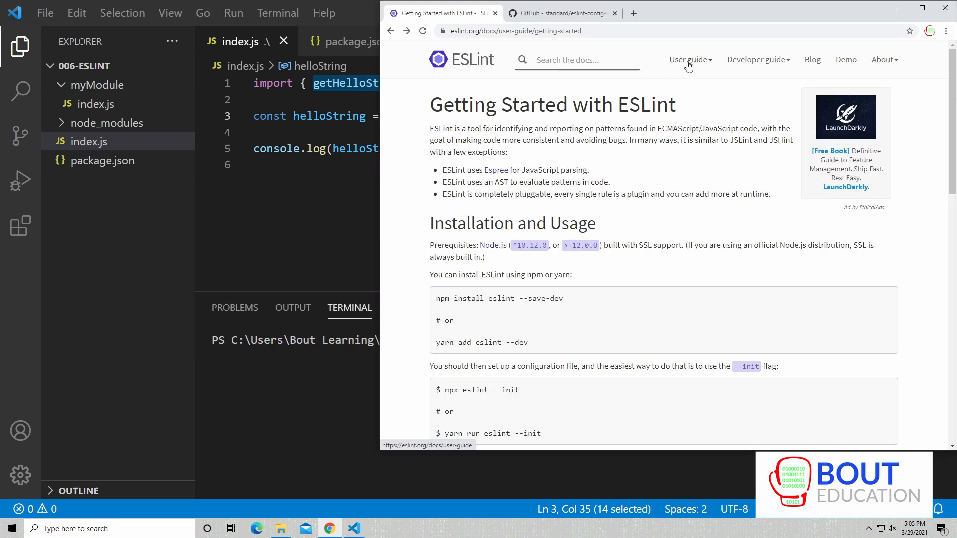
# Show the ESLint Getting Started guide in Chrome, scrolled to Installation and Usage
pyautogui.click(688, 59)
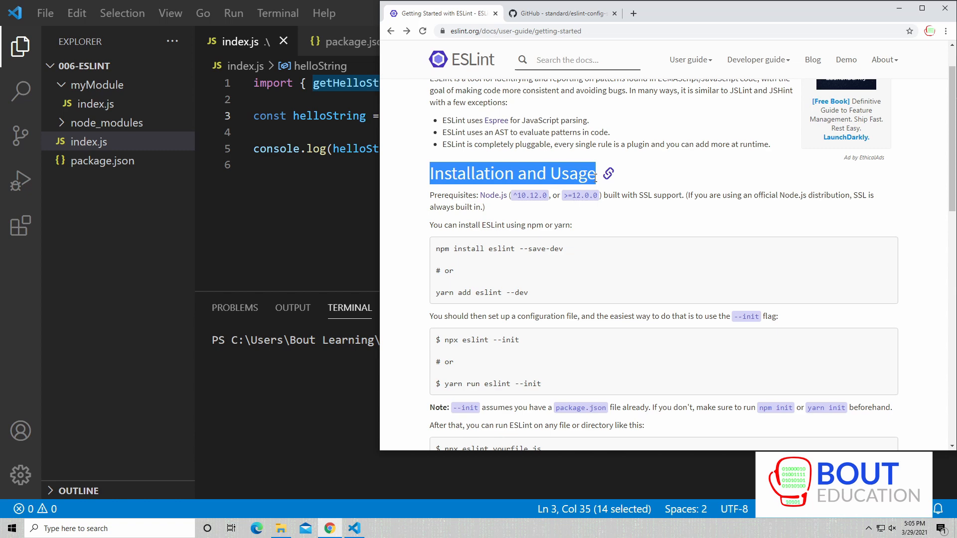
pyautogui.scroll(-3)
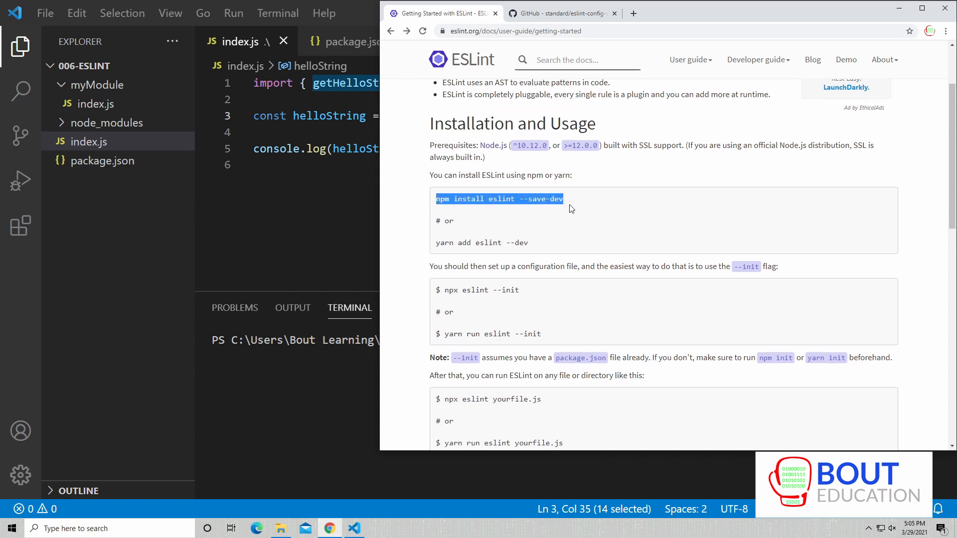
# Run npm install eslint --save-dev in the project terminal
pyautogui.click(354, 528)
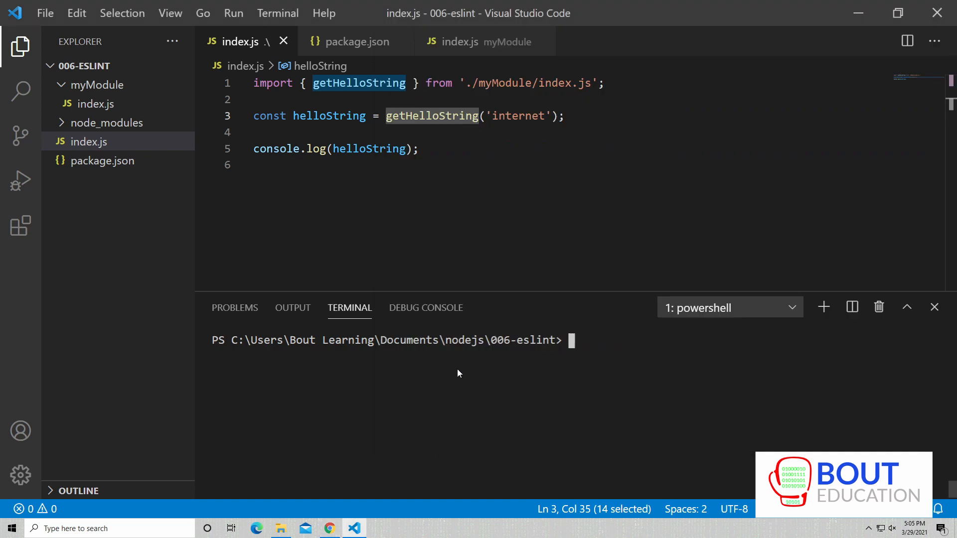
pyautogui.write('npm install eslint --save-dev')
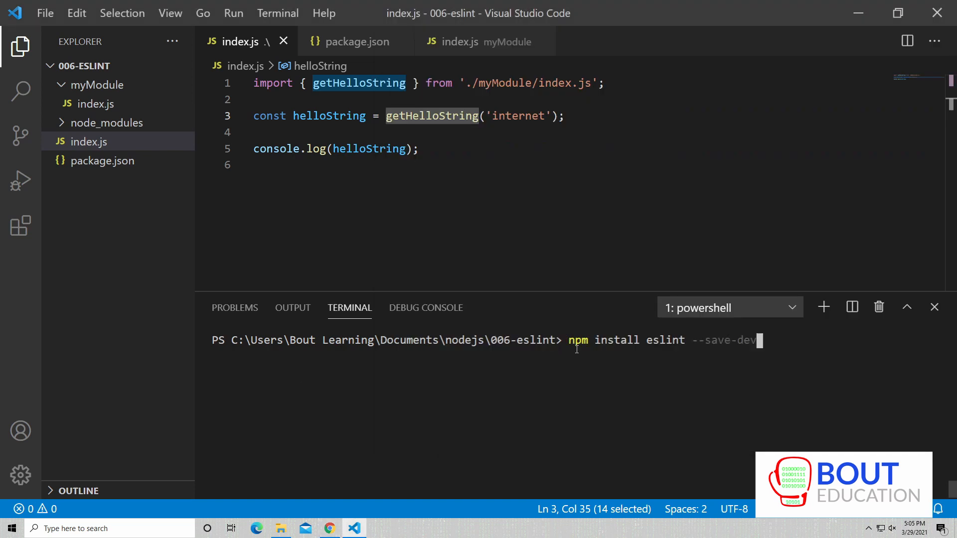
pyautogui.press('Enter')
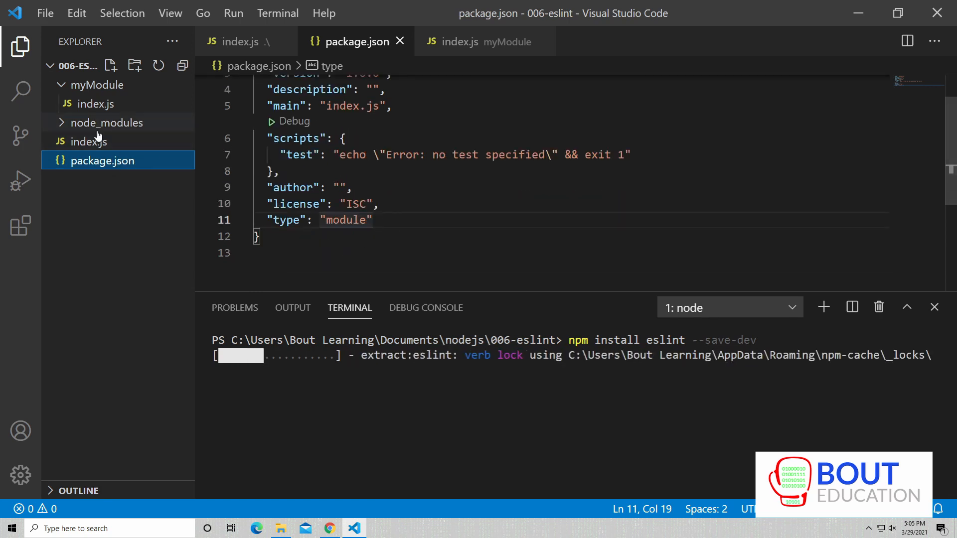
# Check package.json for eslint ^7.23.0 and look over the new package-lock.json
pyautogui.click(88, 142)
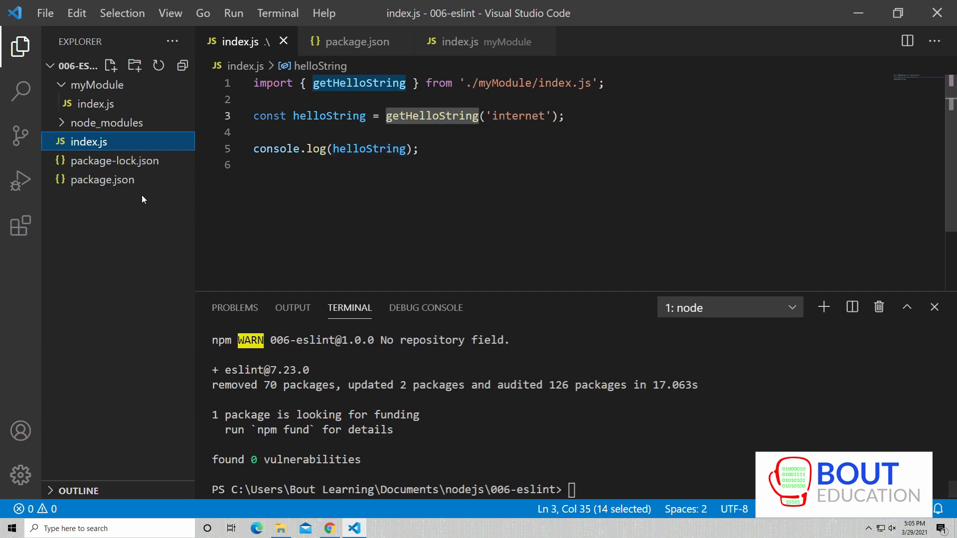
pyautogui.click(350, 42)
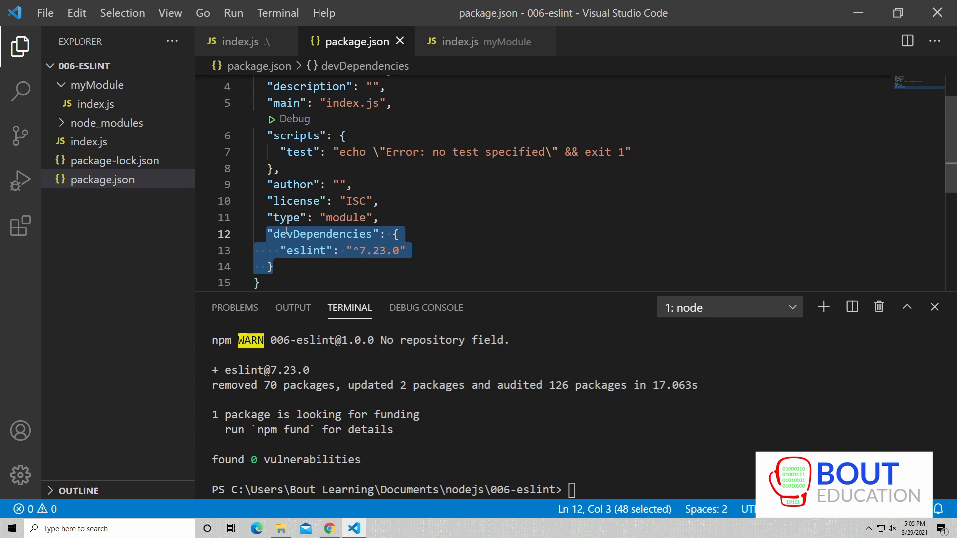
pyautogui.click(116, 160)
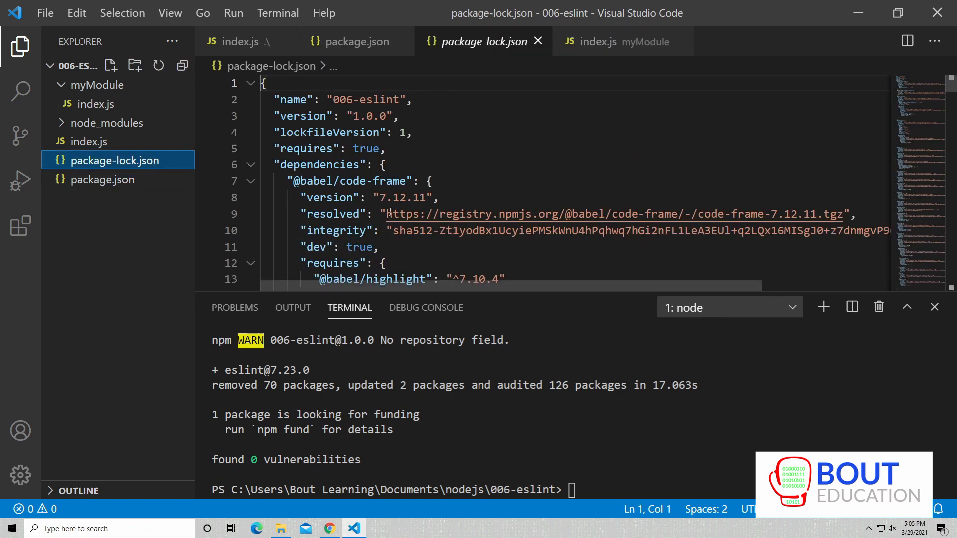
pyautogui.scroll(-3)
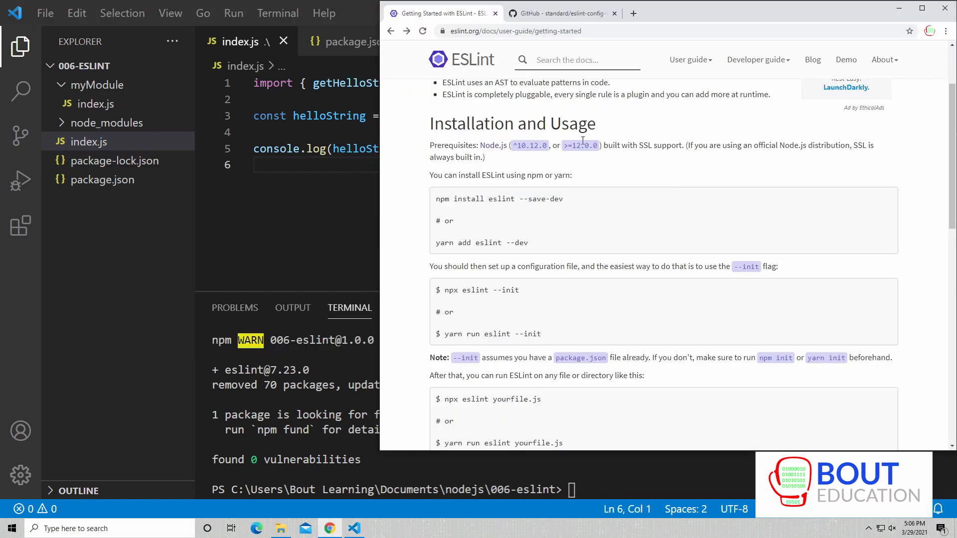
# Find npx eslint --init in the guide and enter it in the VS Code terminal
pyautogui.scroll(-3)
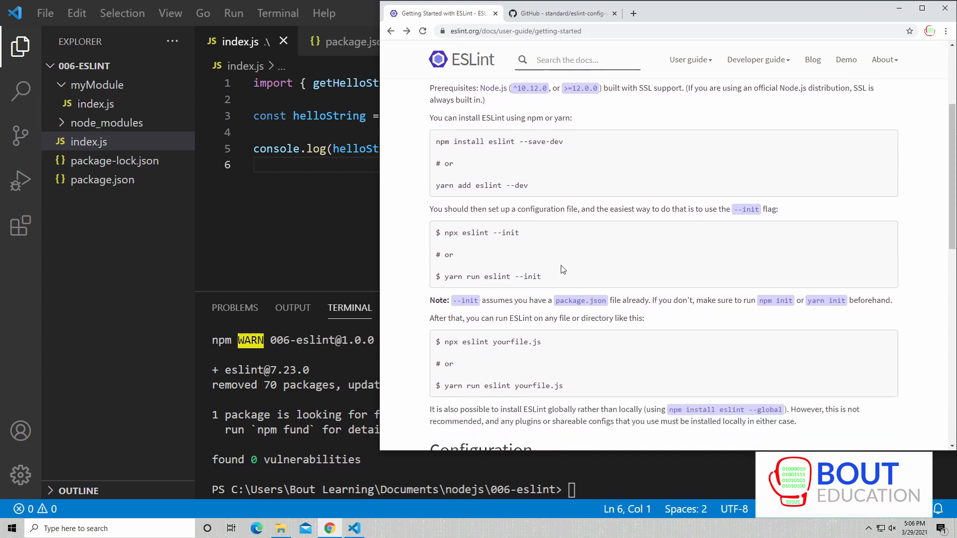
pyautogui.doubleClick(476, 233)
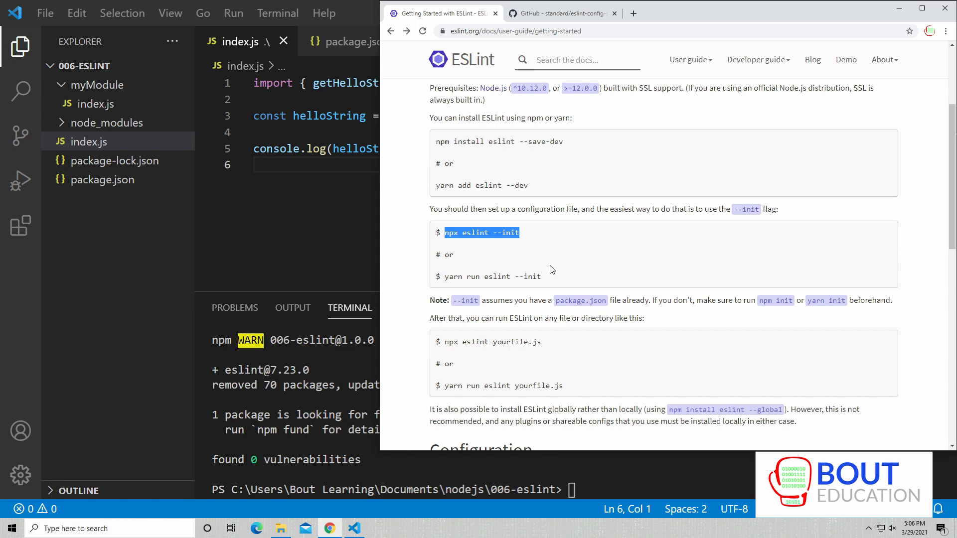
pyautogui.click(533, 236)
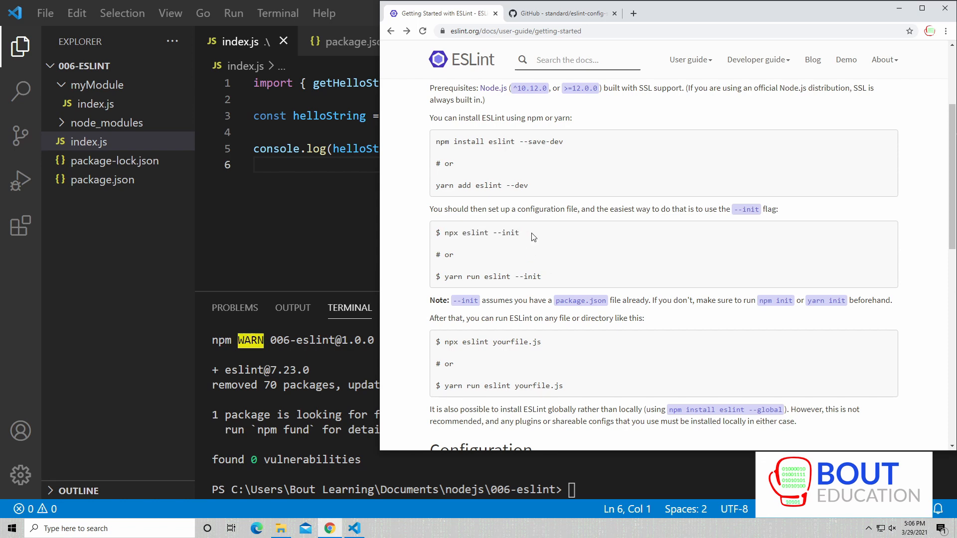
pyautogui.moveTo(597, 471)
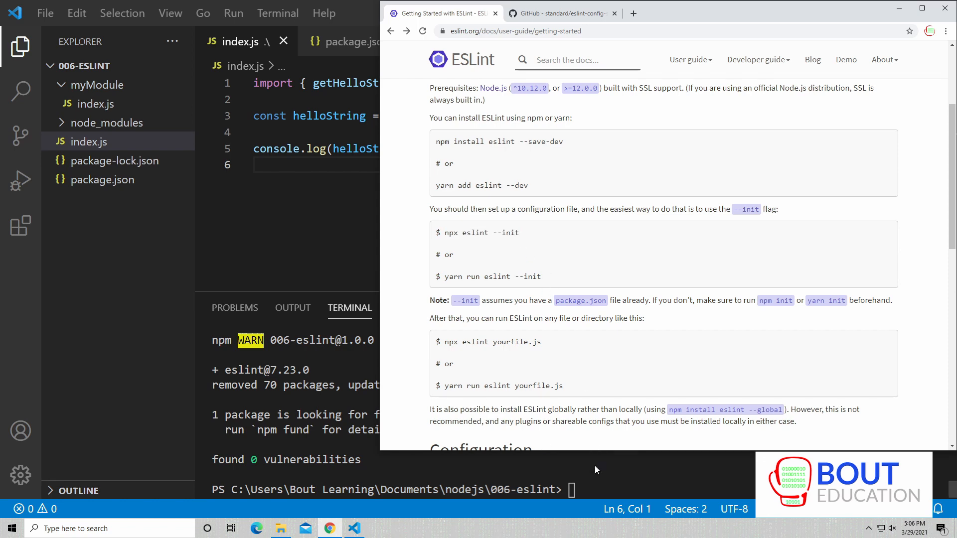
pyautogui.moveTo(588, 475)
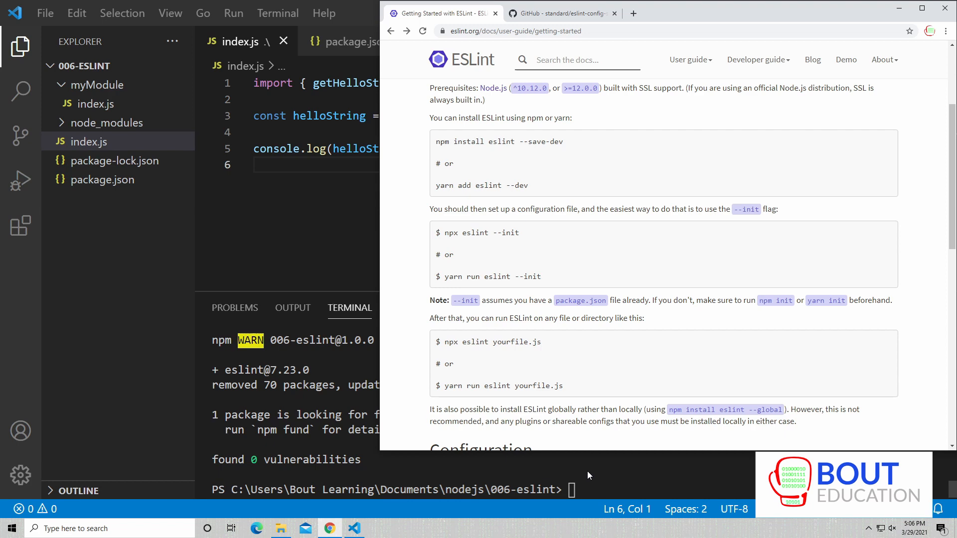
pyautogui.moveTo(576, 471)
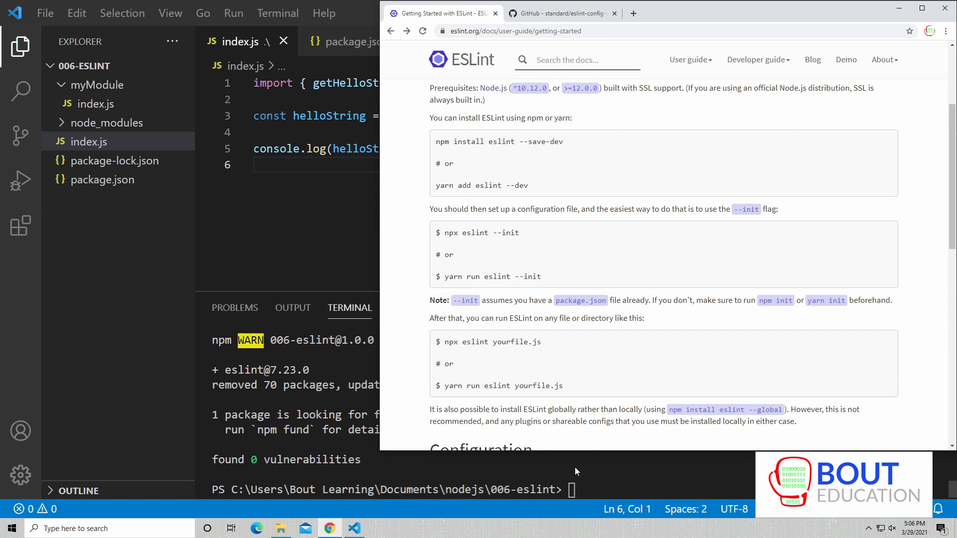
pyautogui.moveTo(513, 290)
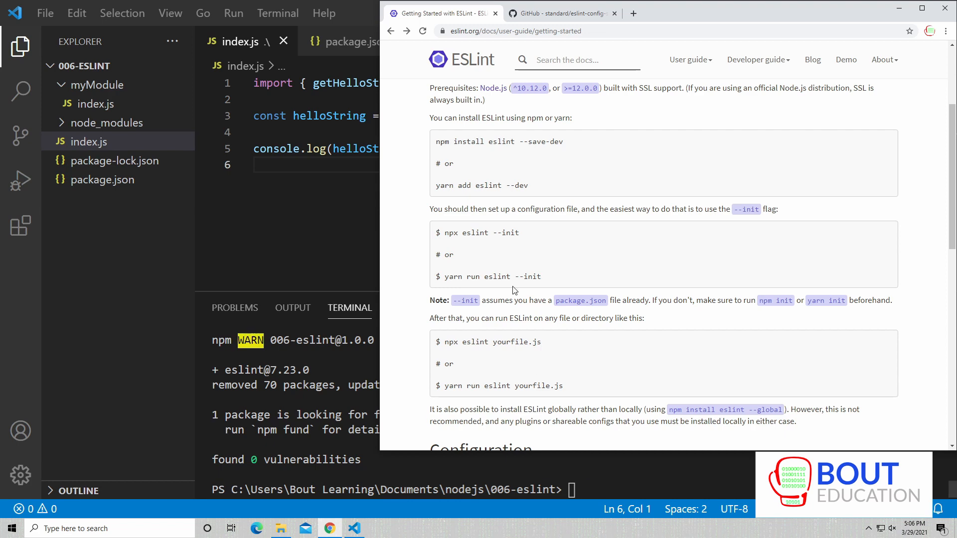
pyautogui.moveTo(445, 233); pyautogui.dragTo(519, 233)
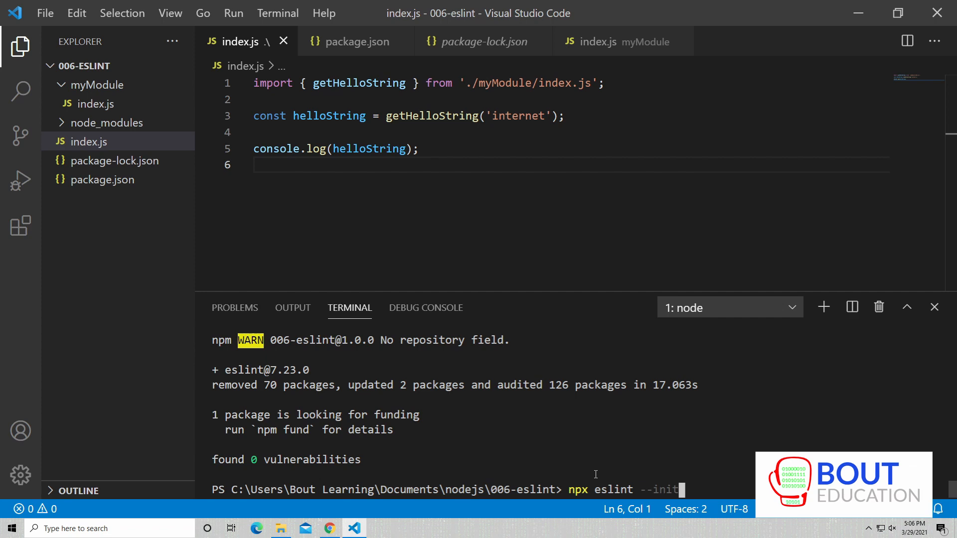
# Start the ESLint init wizard, choosing syntax, problems and code-style checking with no framework
pyautogui.press('Enter')
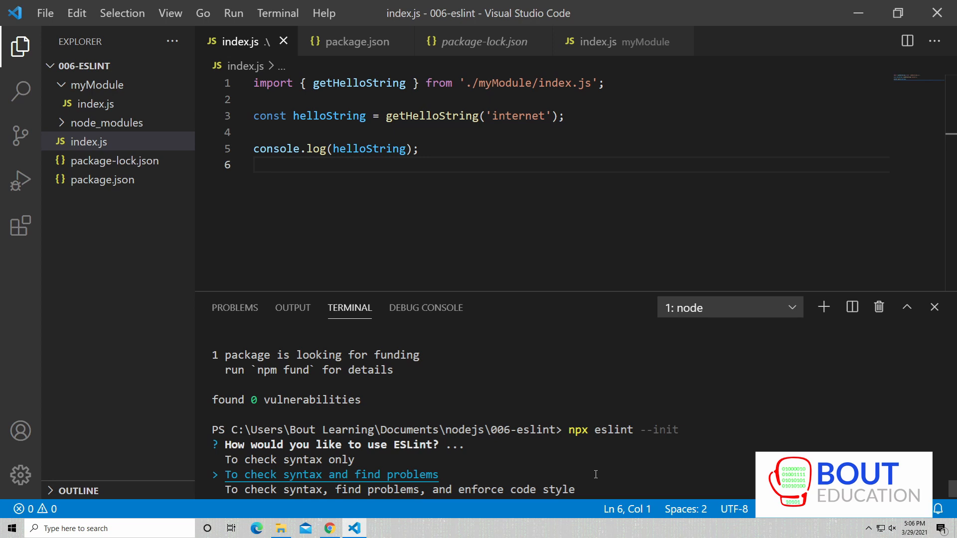
pyautogui.press('Up')
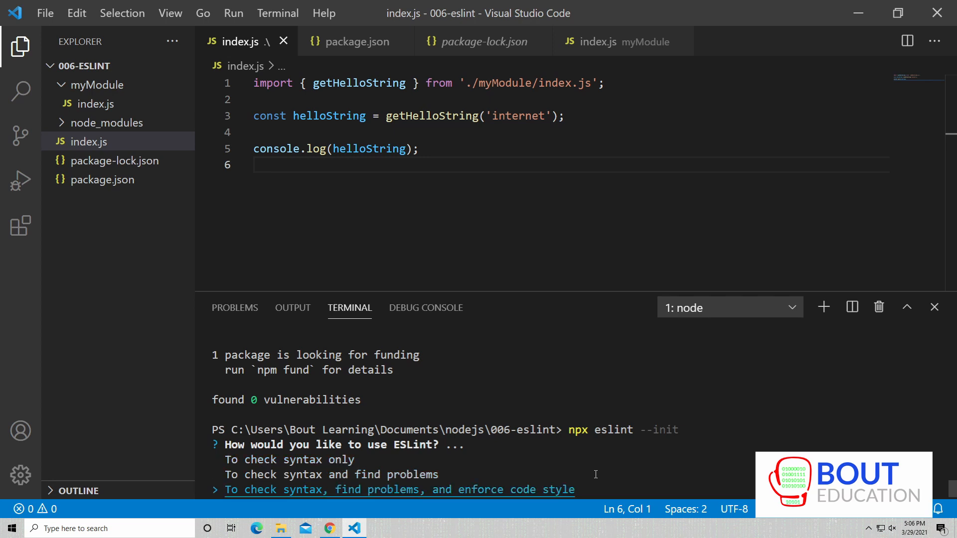
pyautogui.press('Enter')
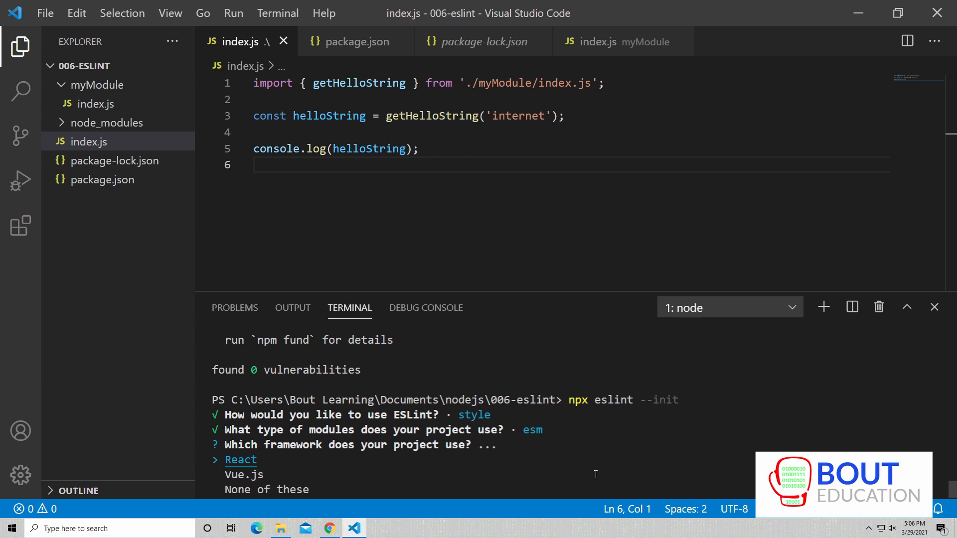
pyautogui.press('Down')
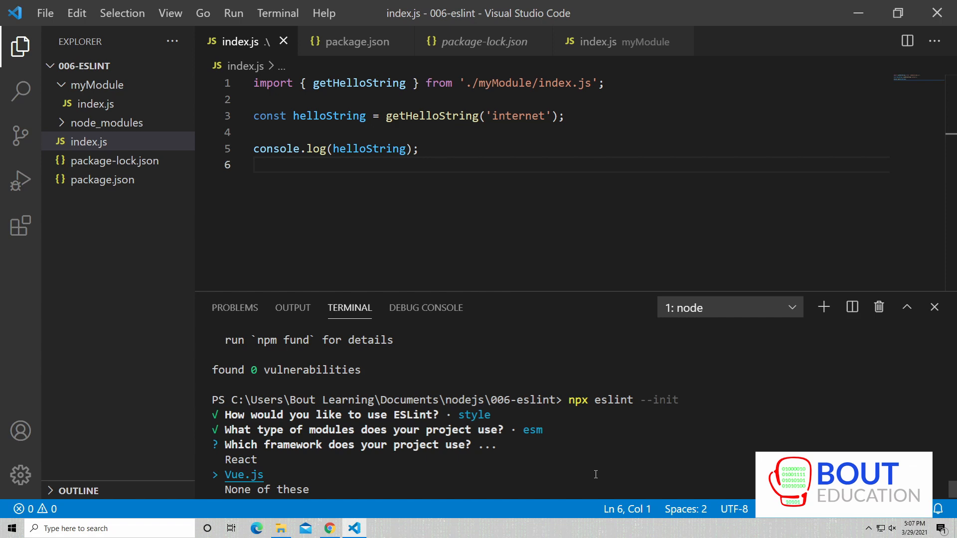
pyautogui.press('Down')
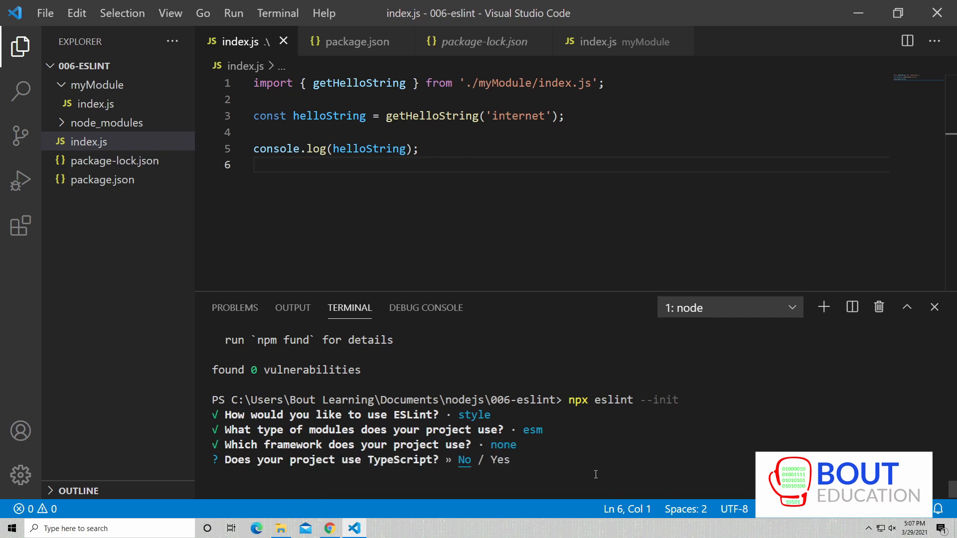
# Answer no TypeScript, choose the Standard style guide, and keep a JavaScript config file
pyautogui.press('Enter')
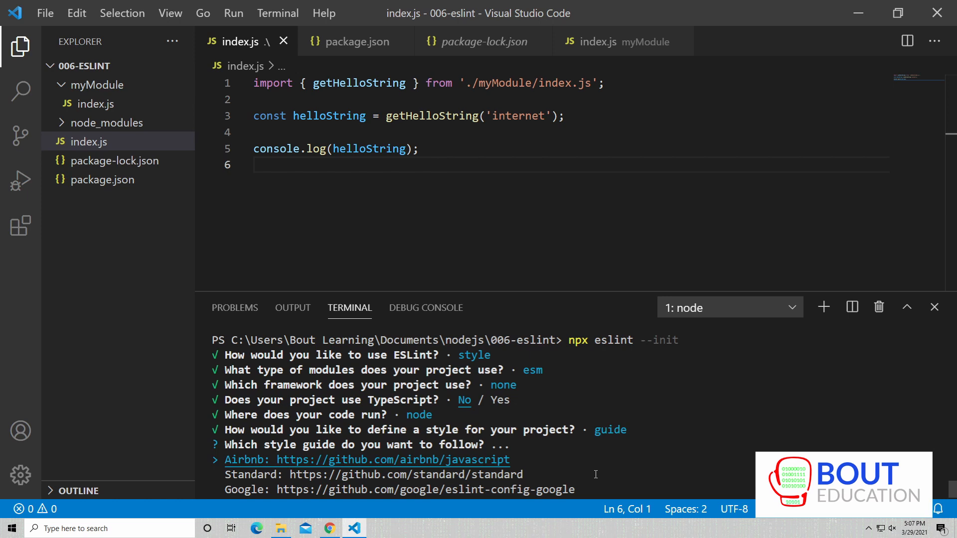
pyautogui.press('Down')
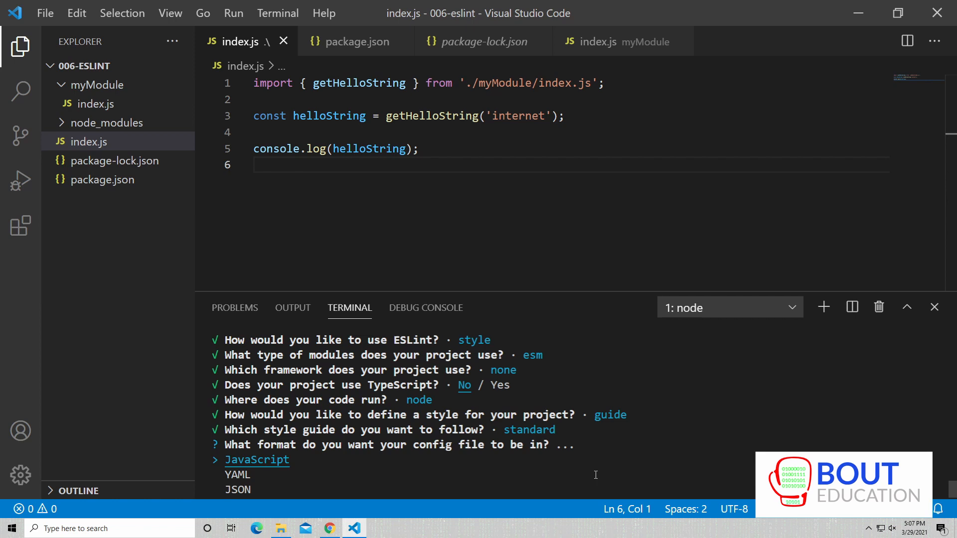
pyautogui.press('Enter')
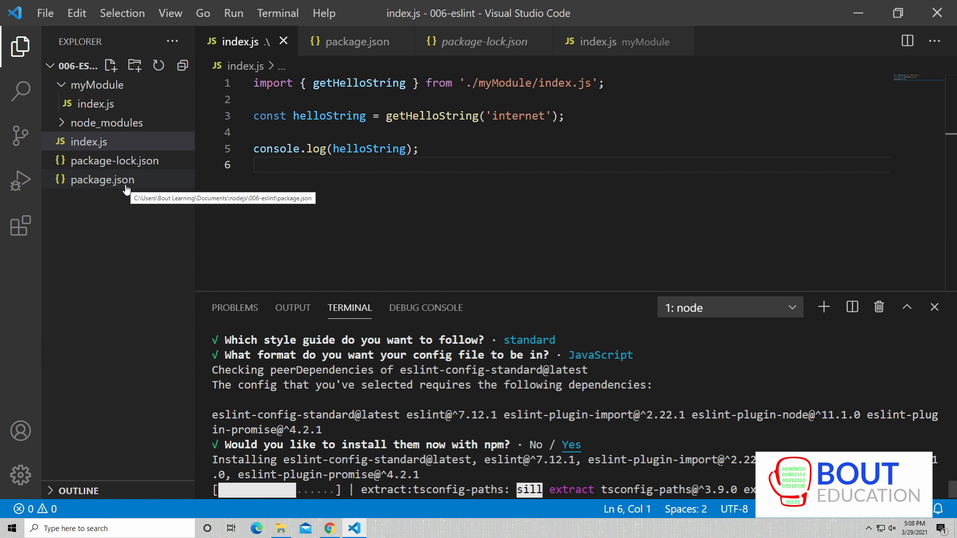
# Check package-lock.json, then package.json for eslint-config-standard and its plugin dev dependencies
pyautogui.click(102, 180)
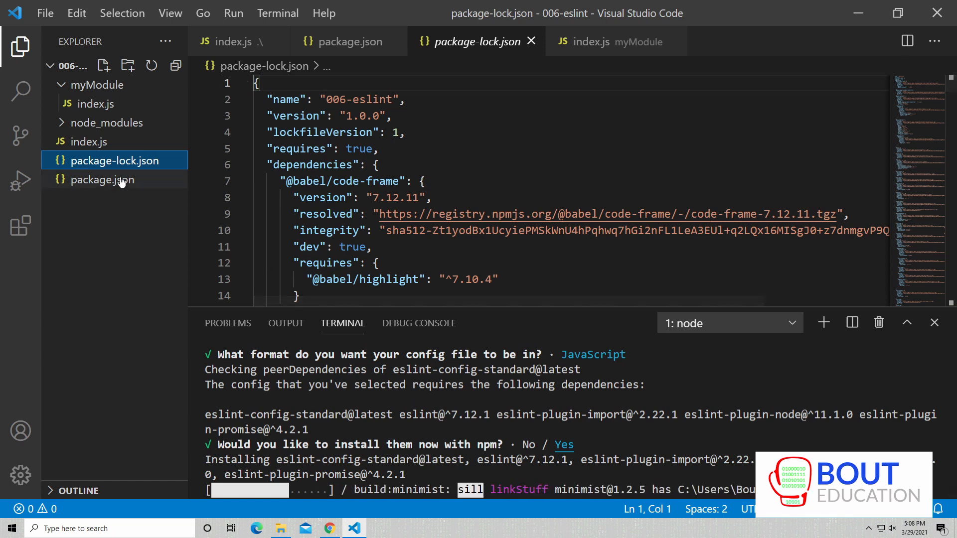
pyautogui.click(102, 180)
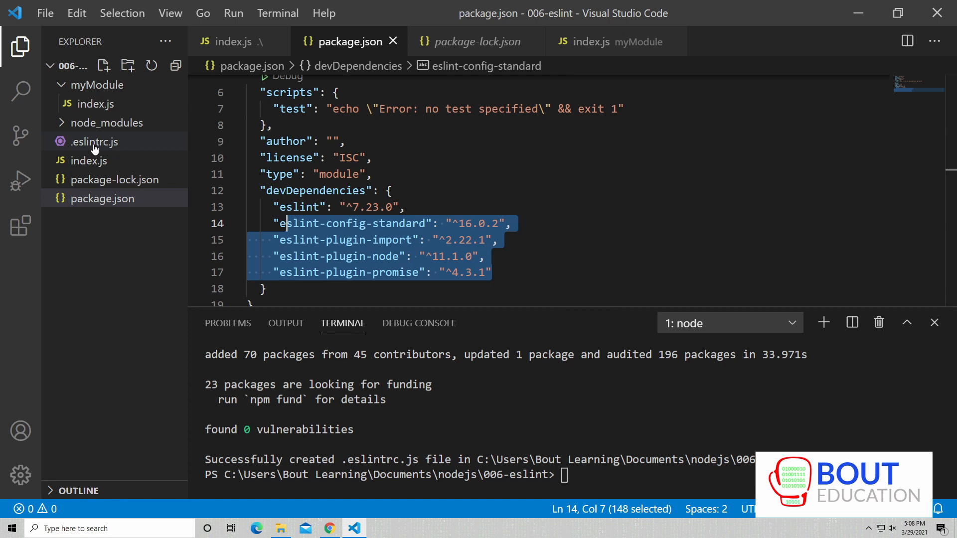
# Review .eslintrc.js: node and es2021 environments, standard extends, module parsing, empty rules
pyautogui.click(94, 142)
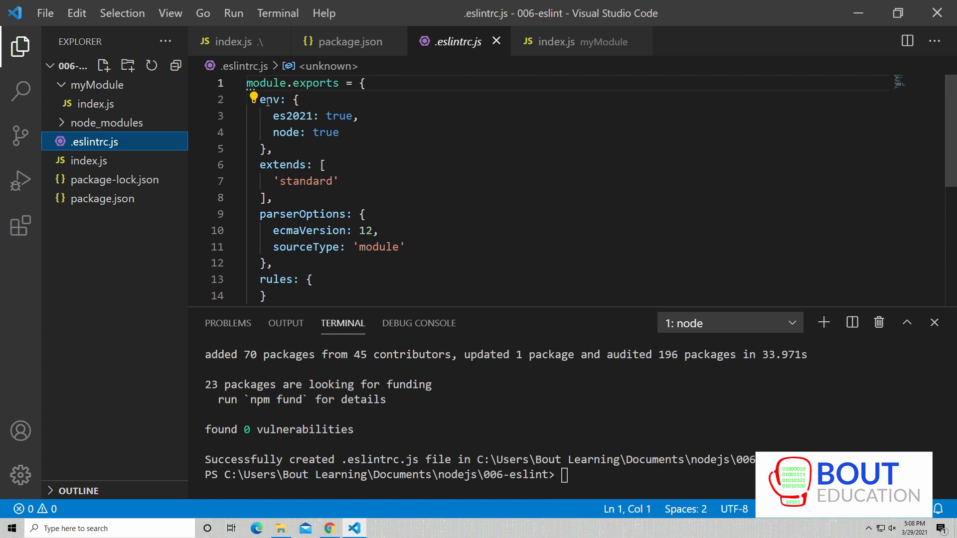
pyautogui.moveTo(259, 83); pyautogui.dragTo(272, 149)
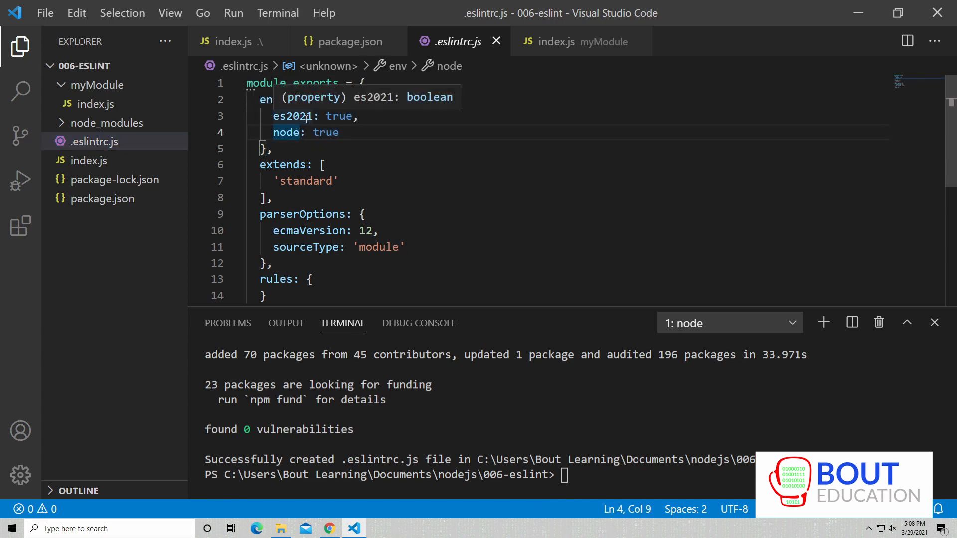
pyautogui.moveTo(373, 230)
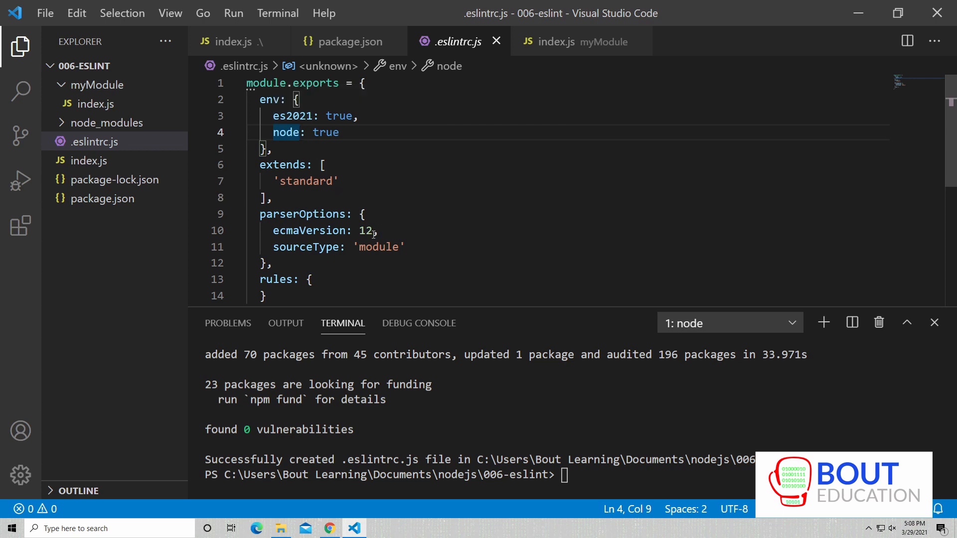
pyautogui.click(331, 132)
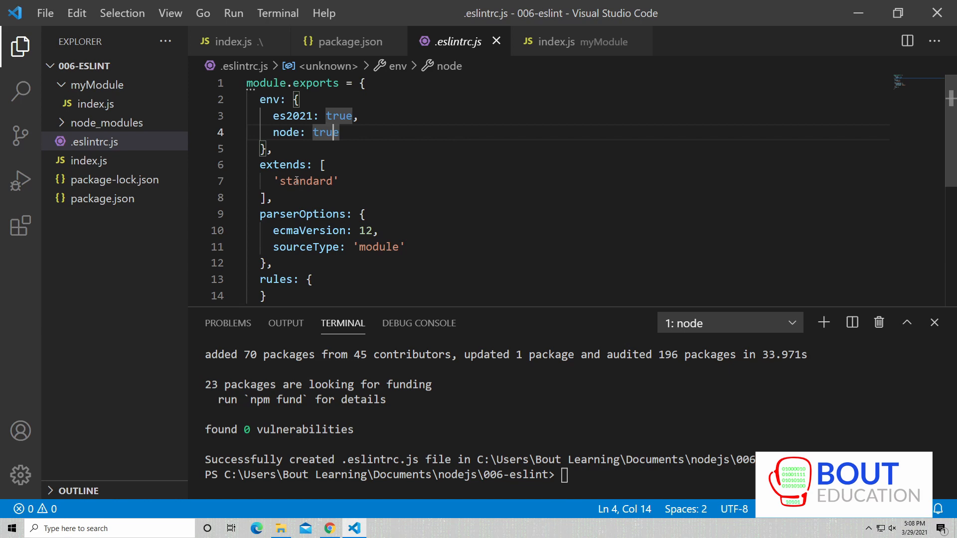
pyautogui.doubleClick(305, 181)
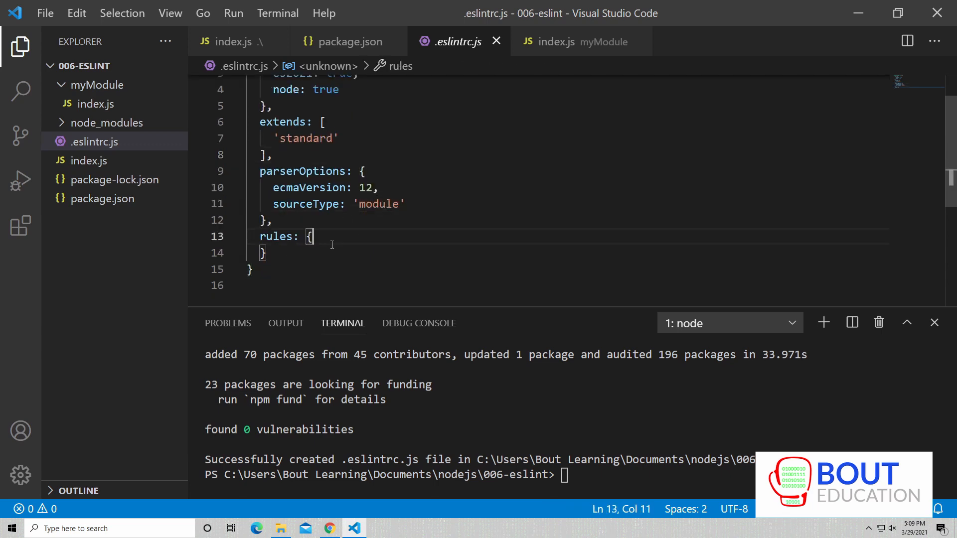
pyautogui.moveTo(611, 420)
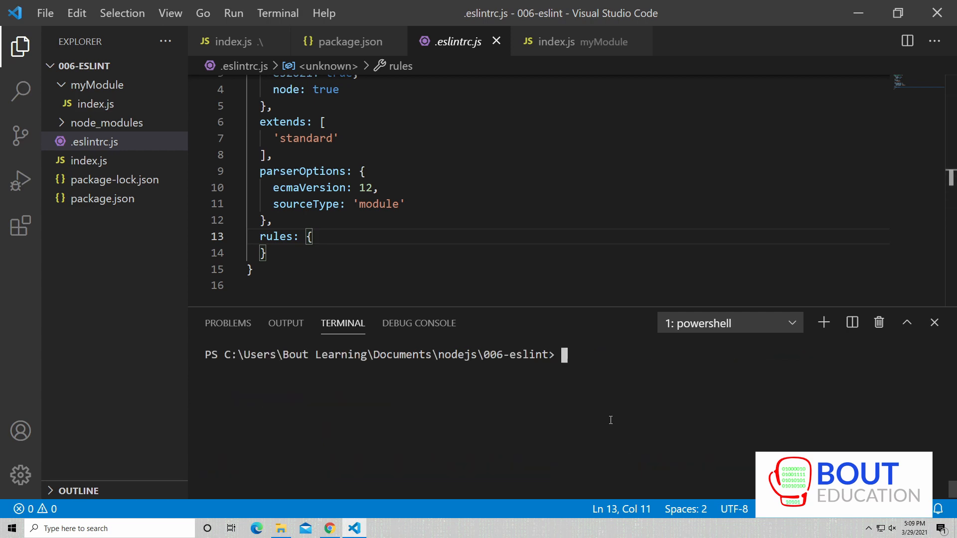
# Run npx eslint ., get ERR_REQUIRE_ESM, and check package.json's "type": "module" setting
pyautogui.write('npx')
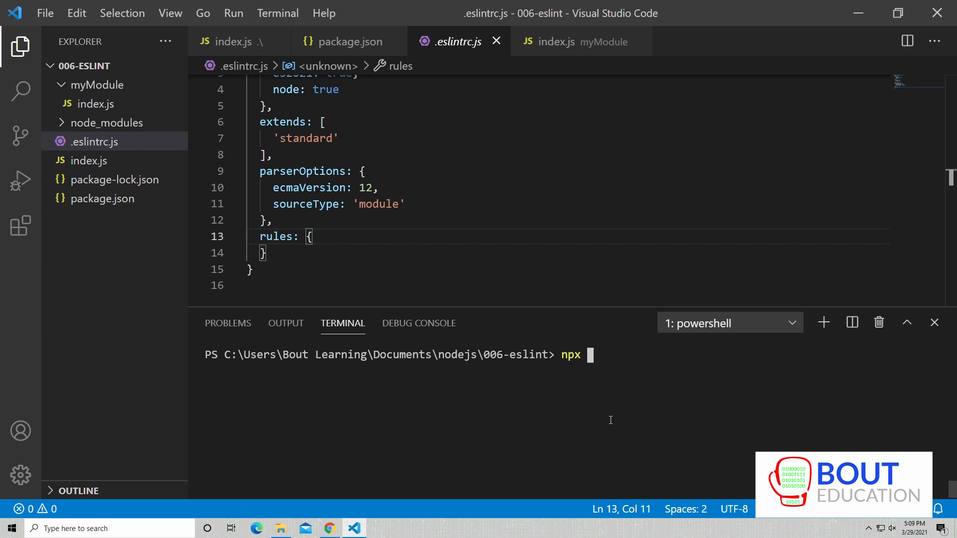
pyautogui.write('eslint .')
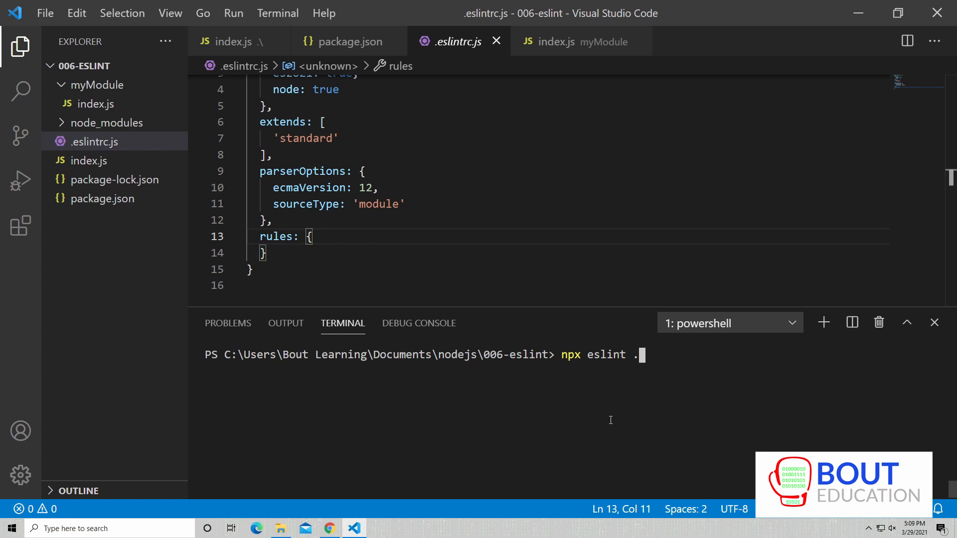
pyautogui.press('Enter')
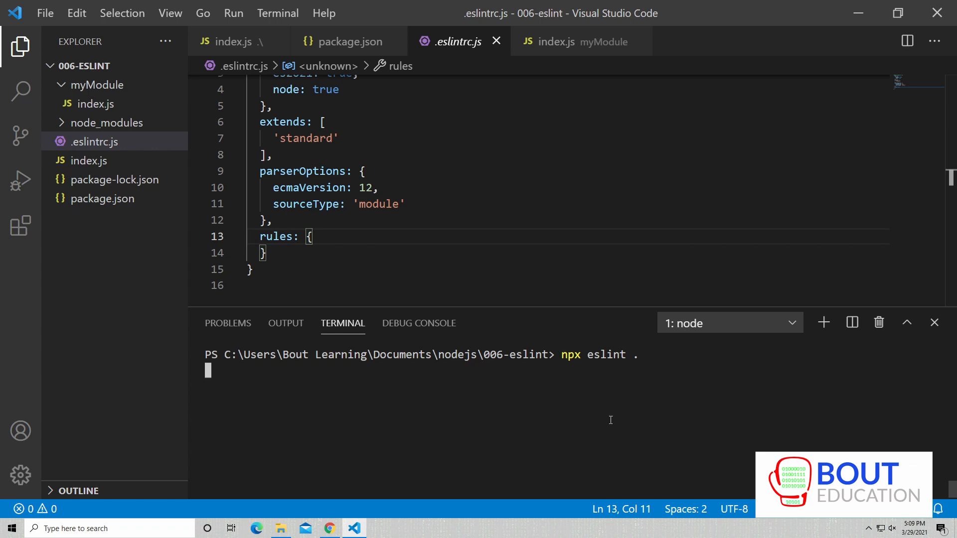
pyautogui.press('Enter')
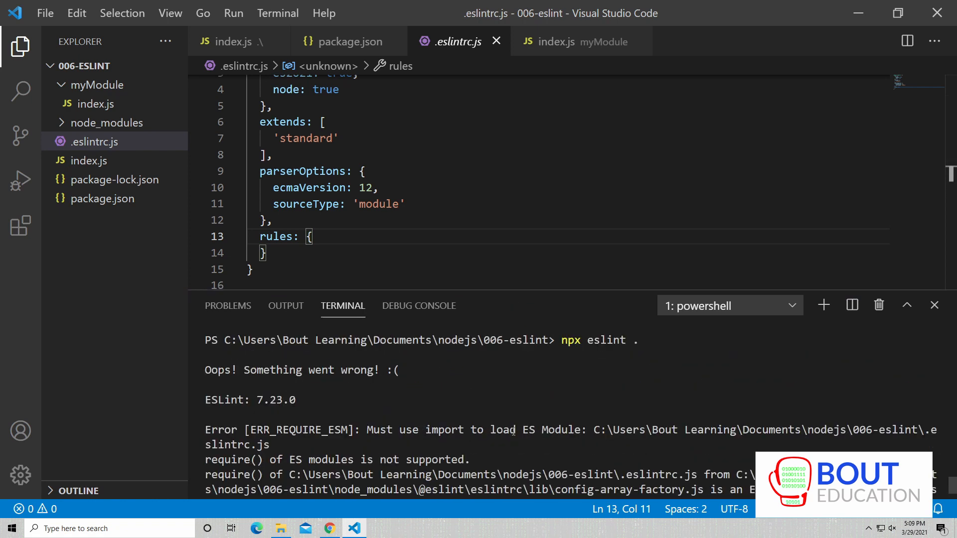
pyautogui.click(346, 41)
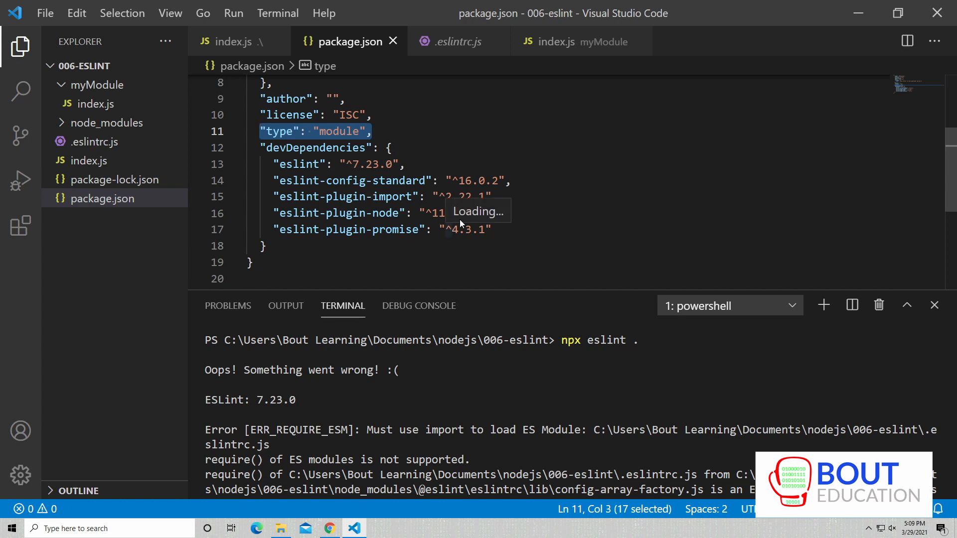
# Rename .eslintrc.js to .eslintrc.cjs, leaving its settings unchanged
pyautogui.click(454, 41)
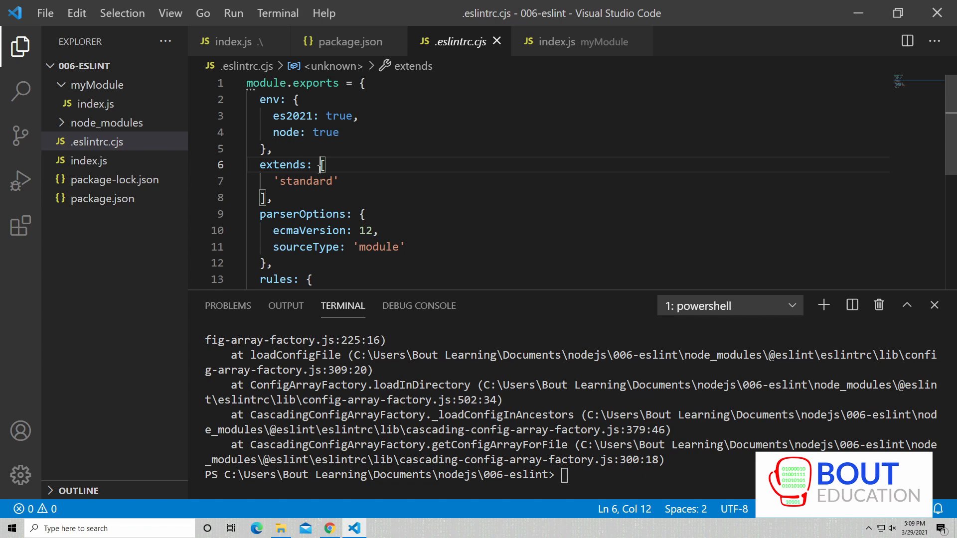
pyautogui.scroll(-3)
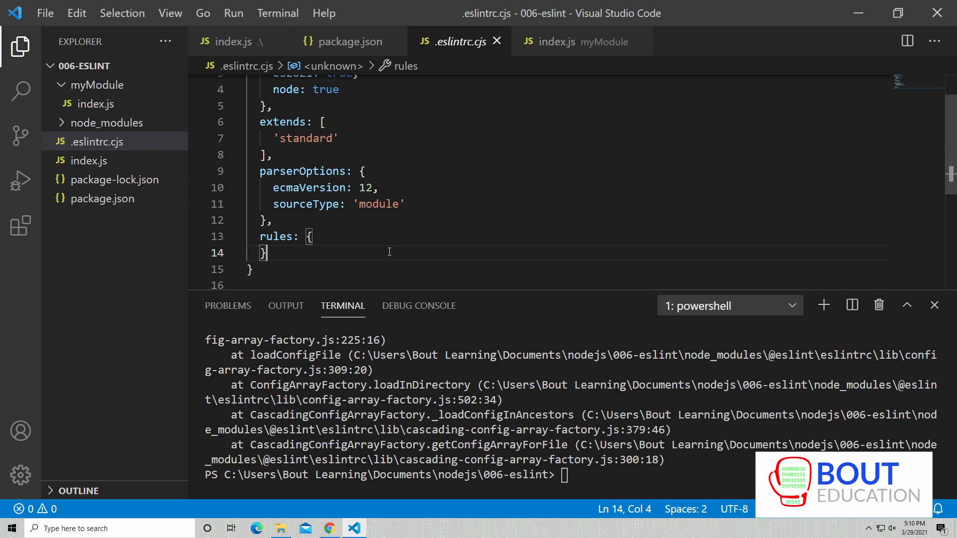
pyautogui.moveTo(578, 402)
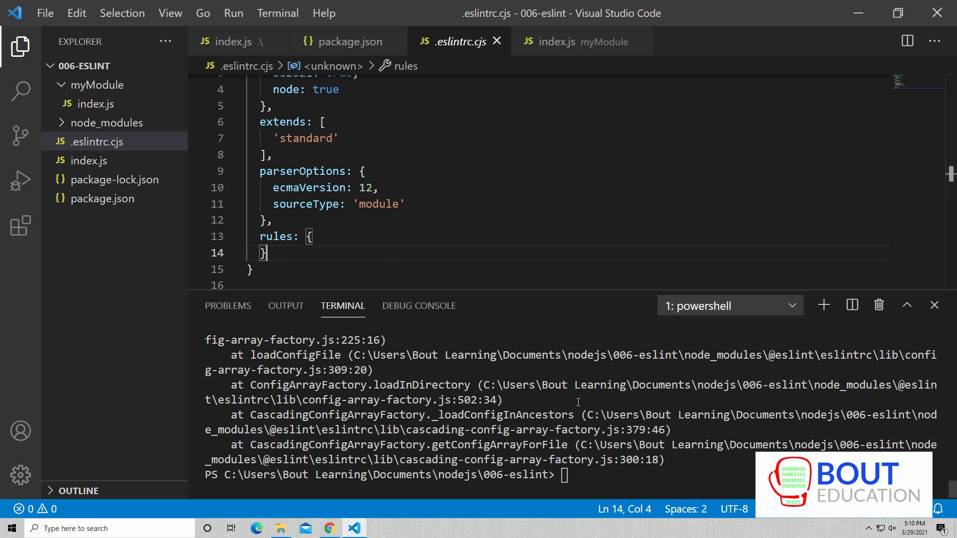
# Clear the terminal and run npx eslint ., getting seven semicolon and comment-spacing errors
pyautogui.write('clear')
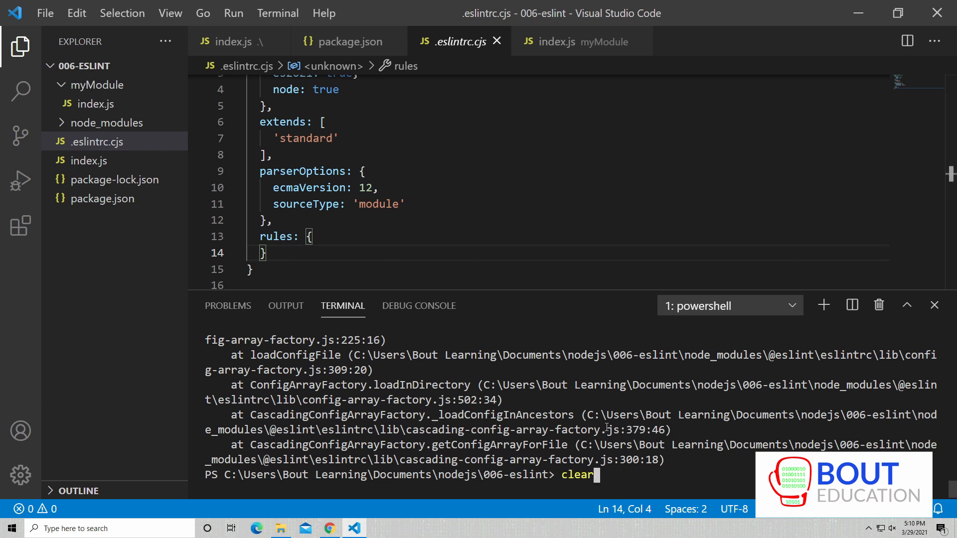
pyautogui.press('Enter')
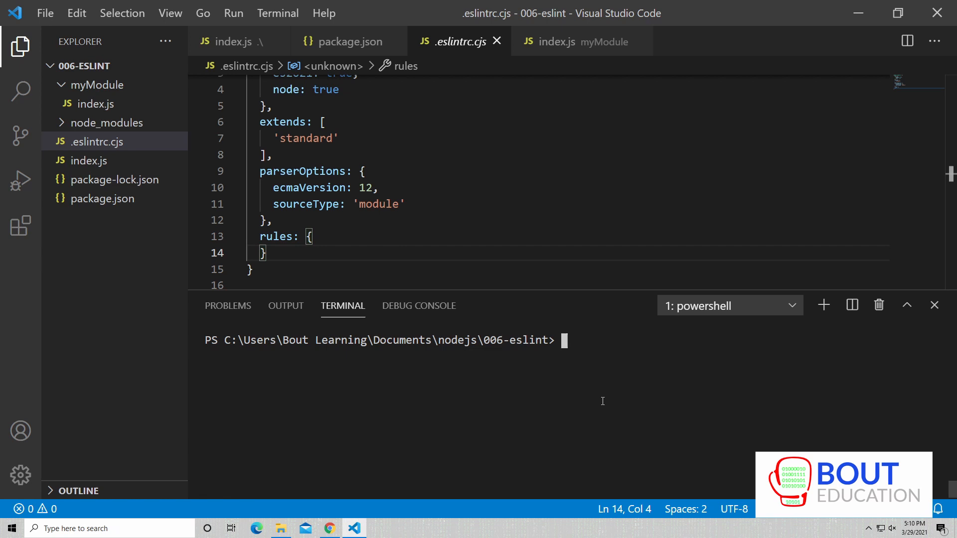
pyautogui.moveTo(585, 404)
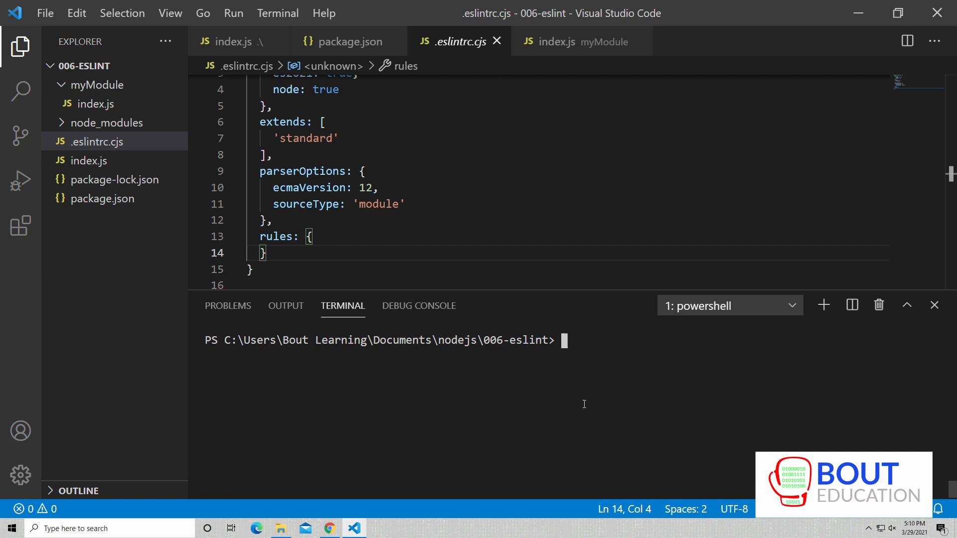
pyautogui.moveTo(601, 393)
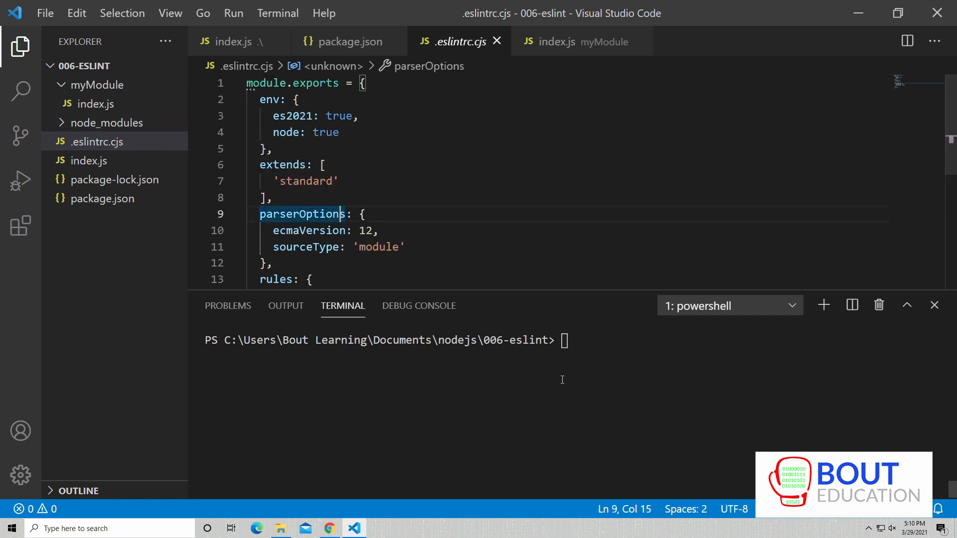
pyautogui.write('npx eslint .')
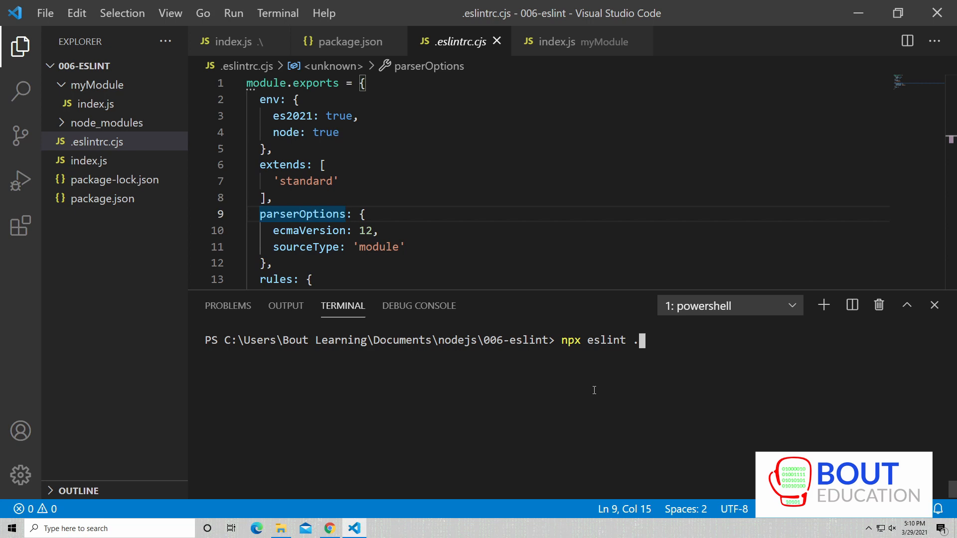
pyautogui.press('Enter')
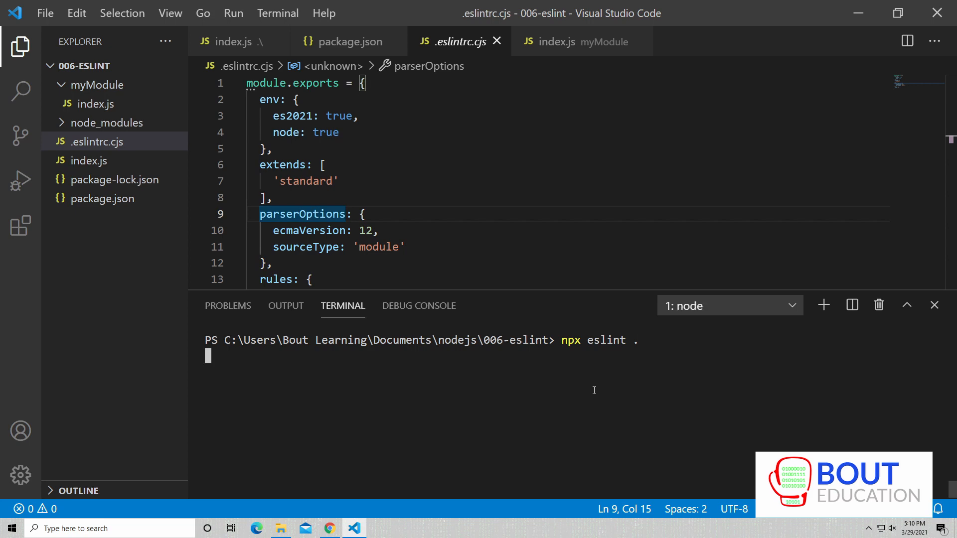
pyautogui.press('Enter')
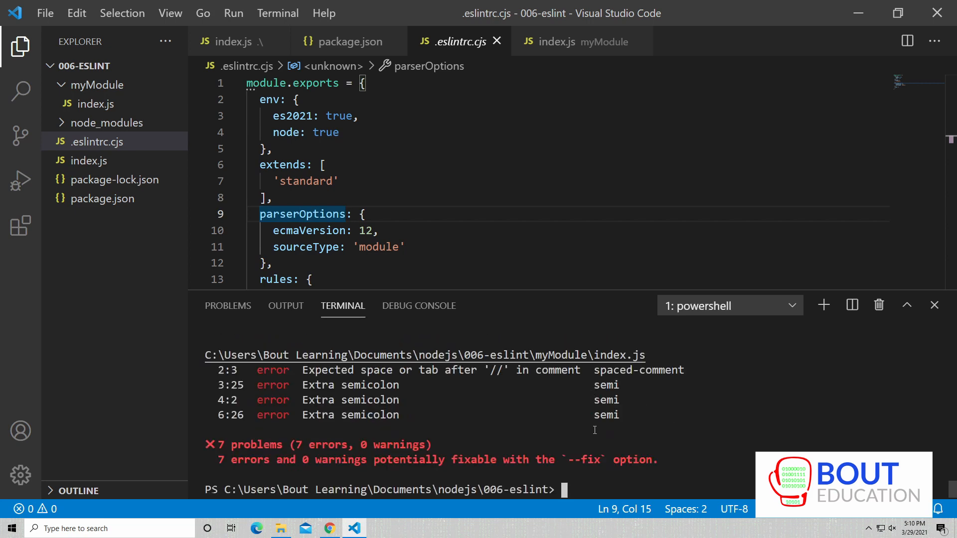
pyautogui.write('npx eslint .')
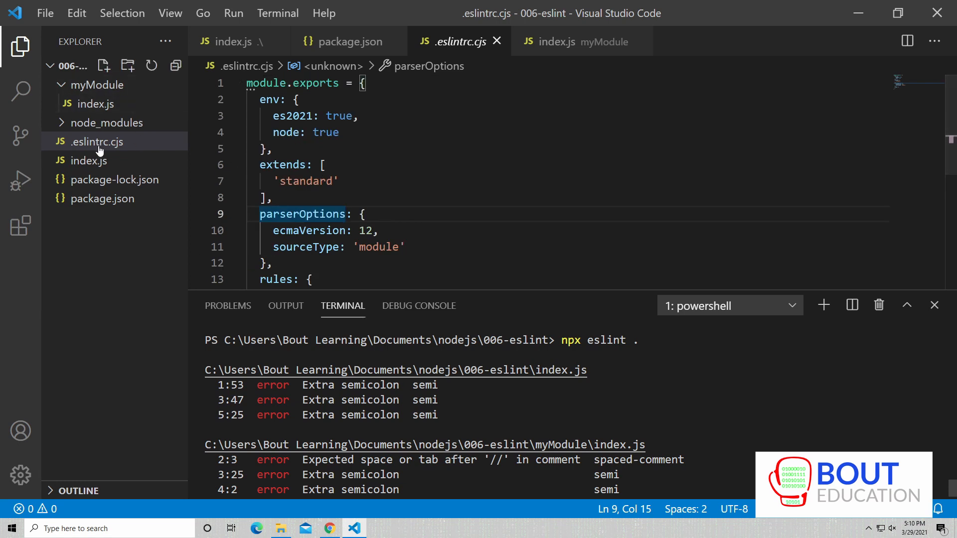
pyautogui.moveTo(102, 198)
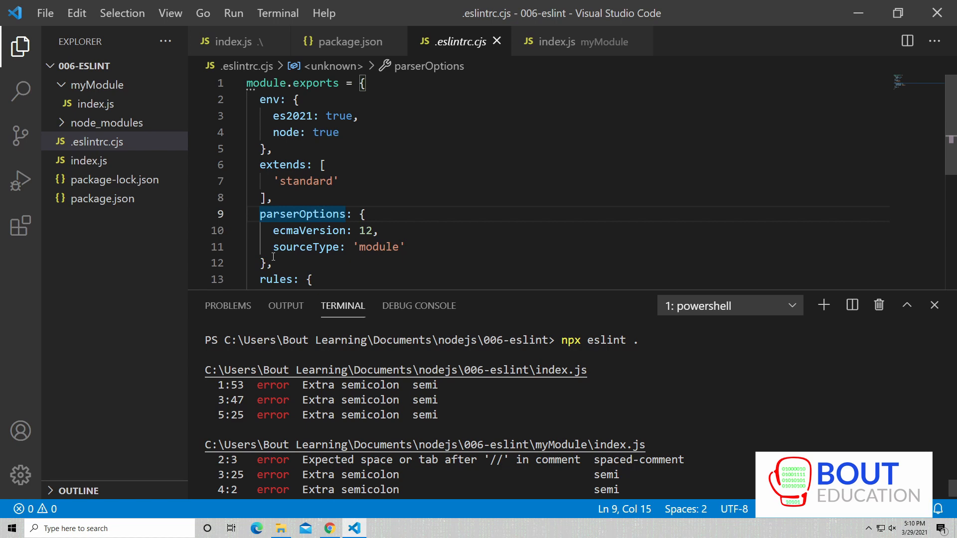
pyautogui.moveTo(311, 261)
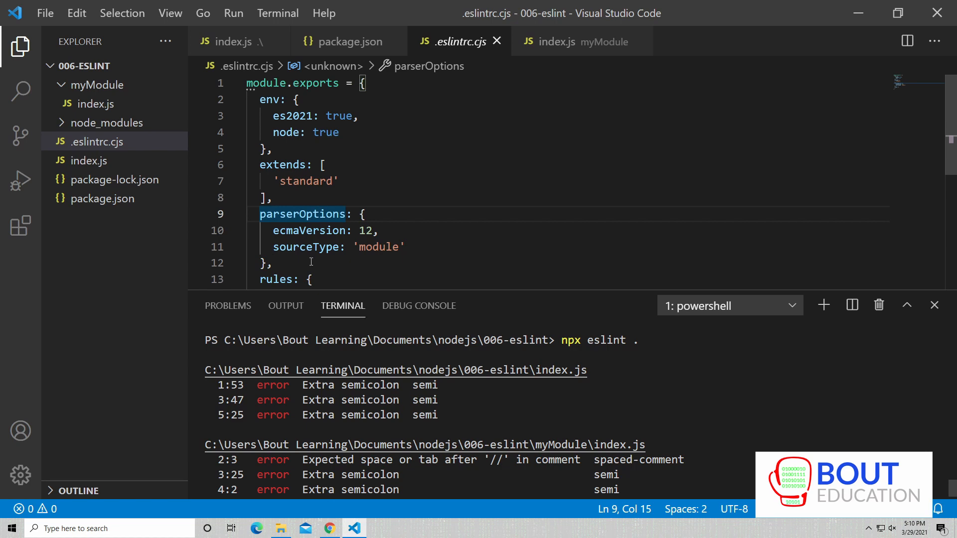
# Highlight 'standard' in extends and the comment-spacing error, then bring Chrome forward
pyautogui.doubleClick(307, 181)
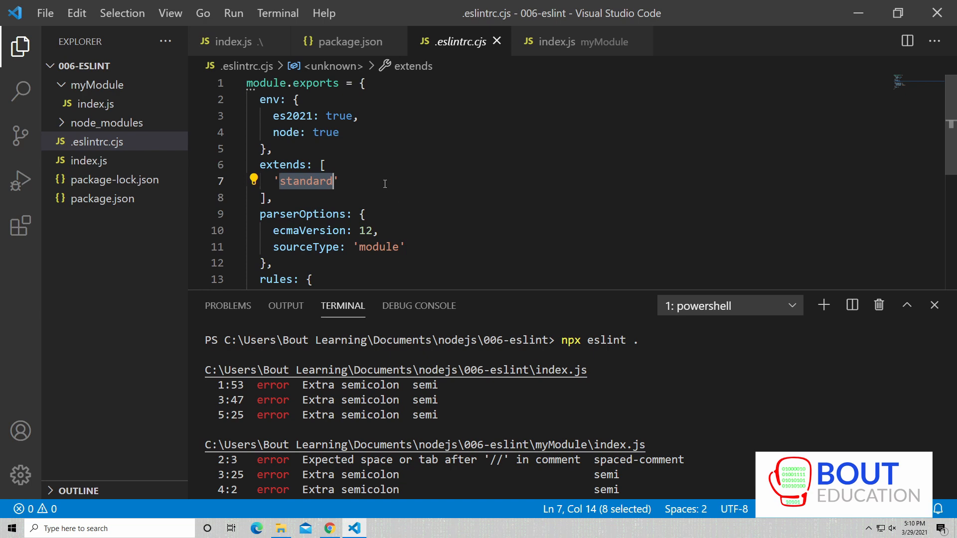
pyautogui.moveTo(540, 389)
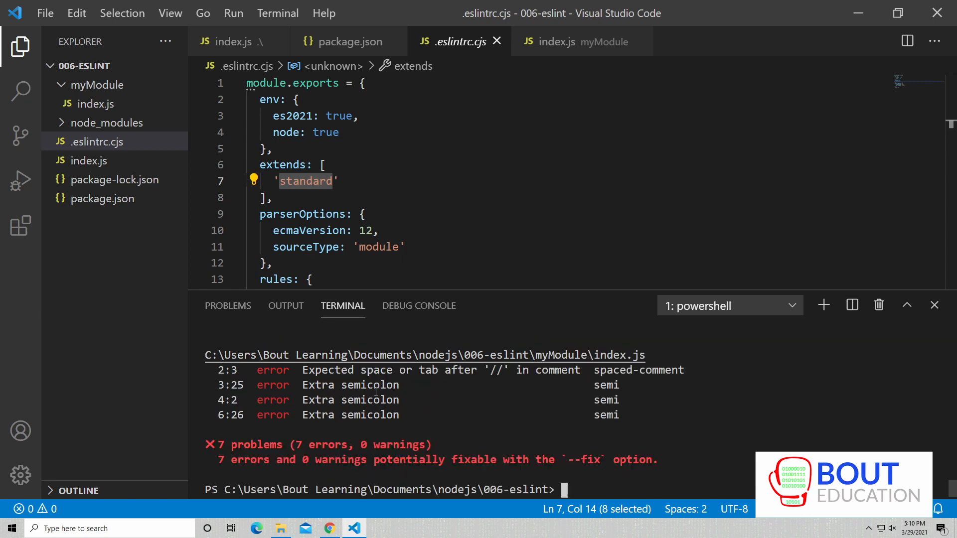
pyautogui.moveTo(302, 370); pyautogui.dragTo(446, 370)
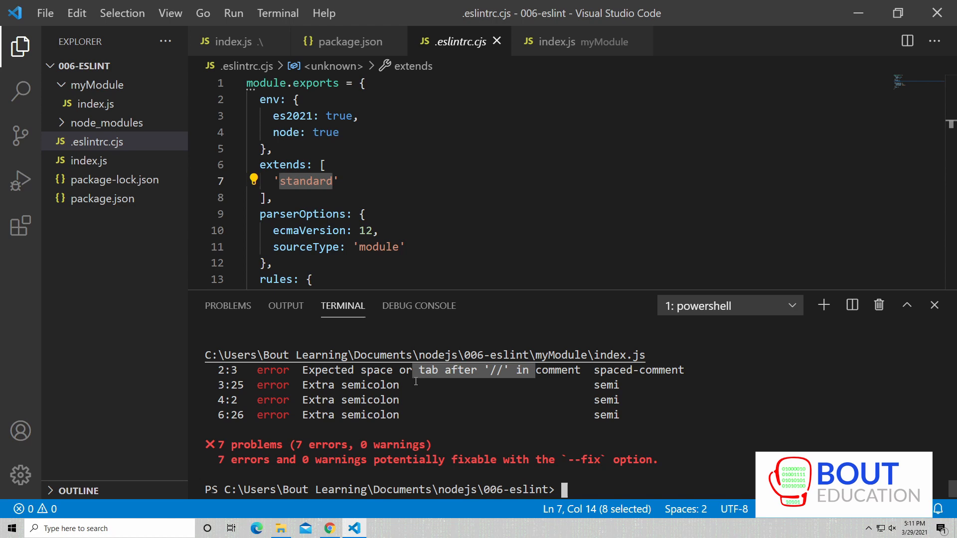
pyautogui.press('alt+tab')
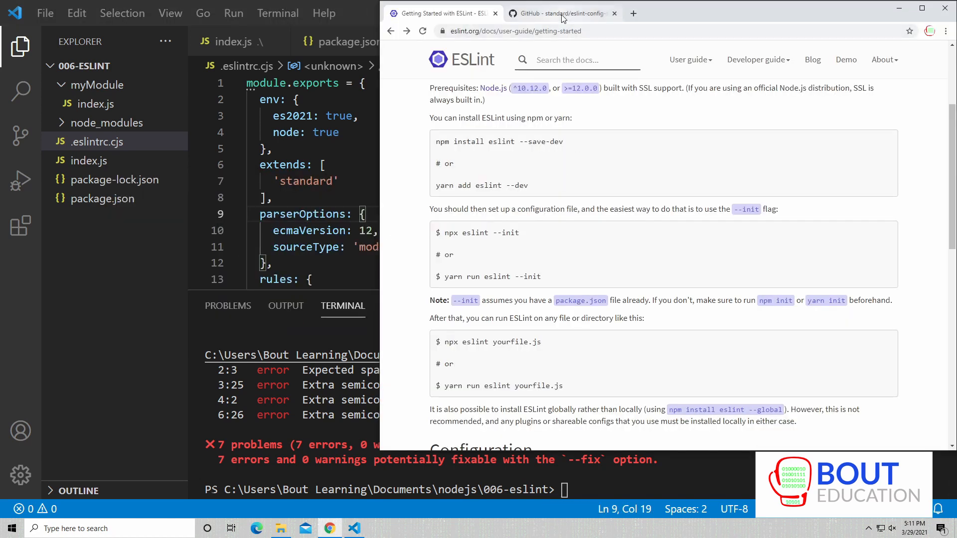
# Open eslint-config-standard's eslintrc.json on GitHub and search it for 'semi'
pyautogui.click(559, 13)
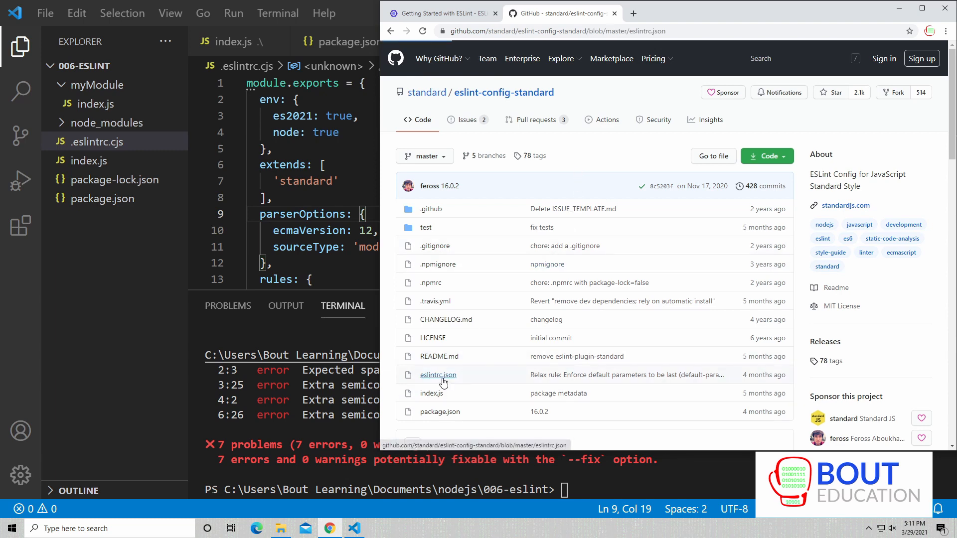
pyautogui.click(437, 375)
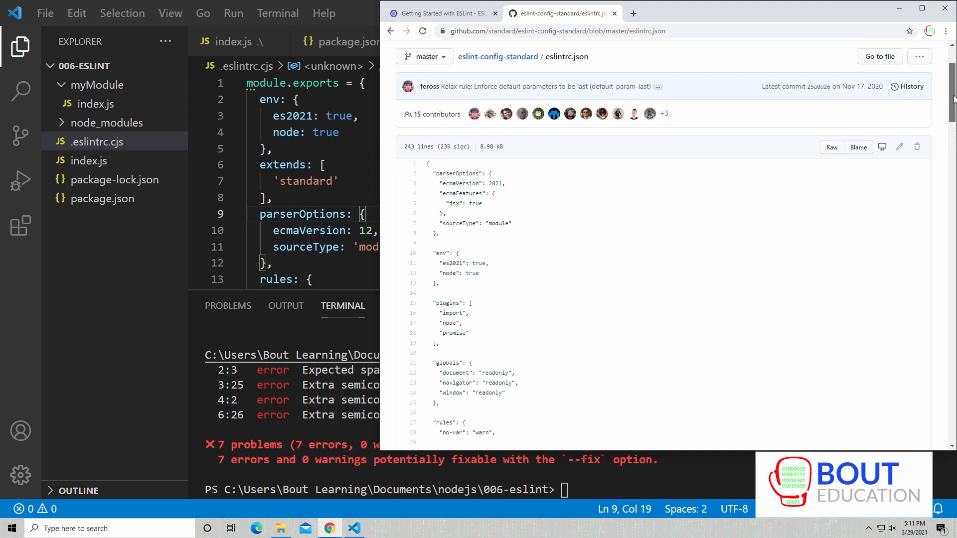
pyautogui.scroll(-3)
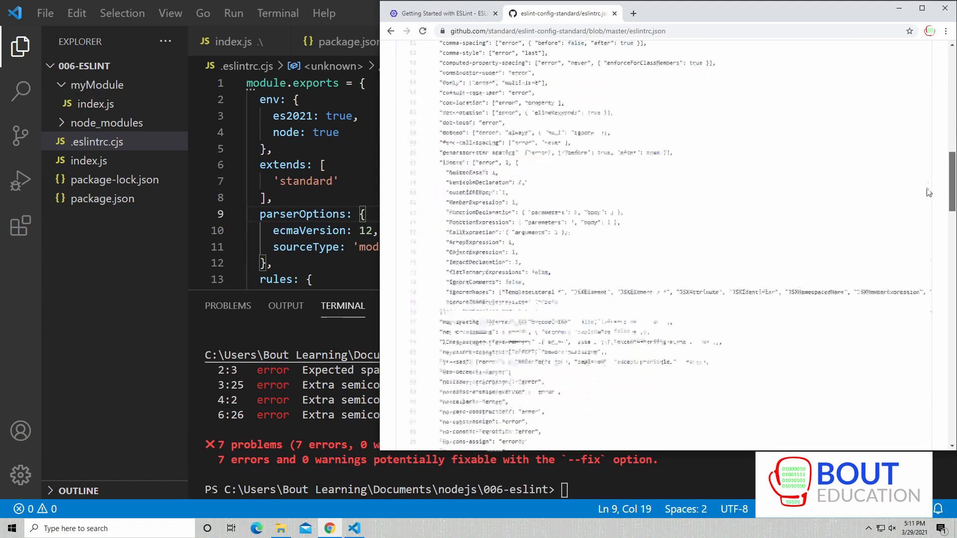
pyautogui.scroll(-3)
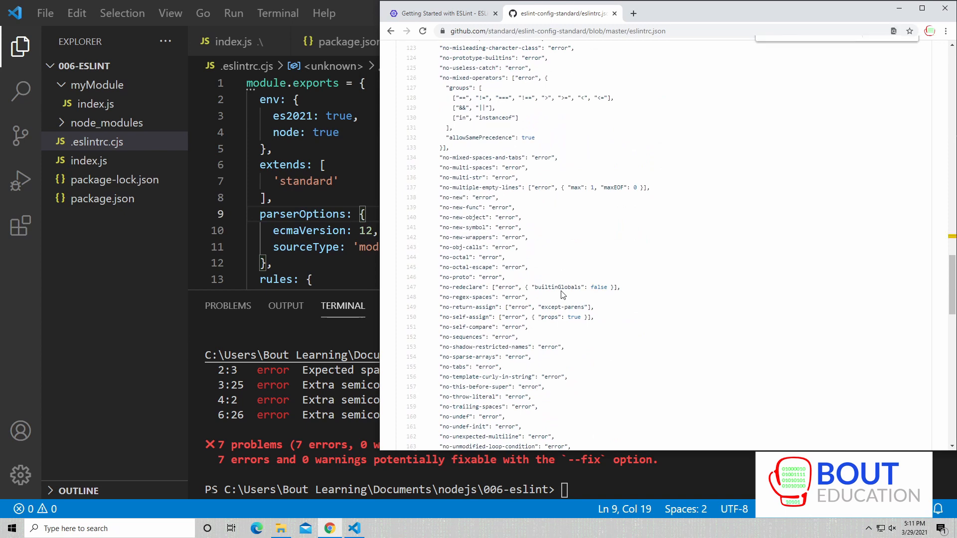
pyautogui.write('semi')
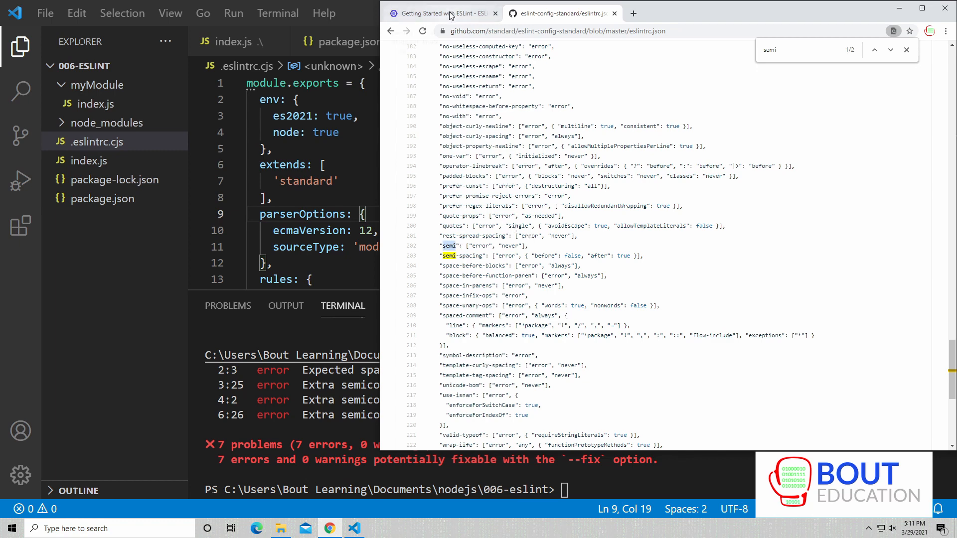
# Go to the ESLint Rules list and search it for 'semi'
pyautogui.click(449, 13)
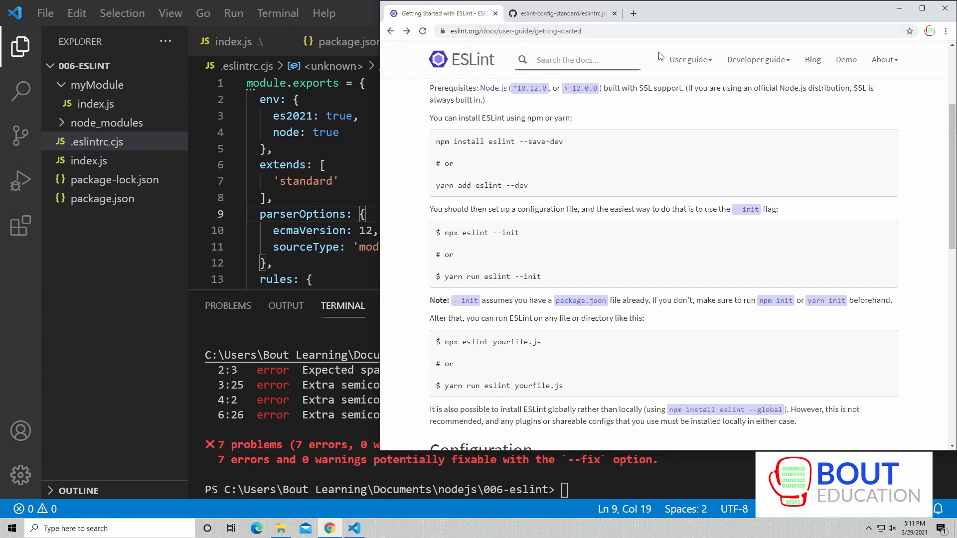
pyautogui.click(690, 59)
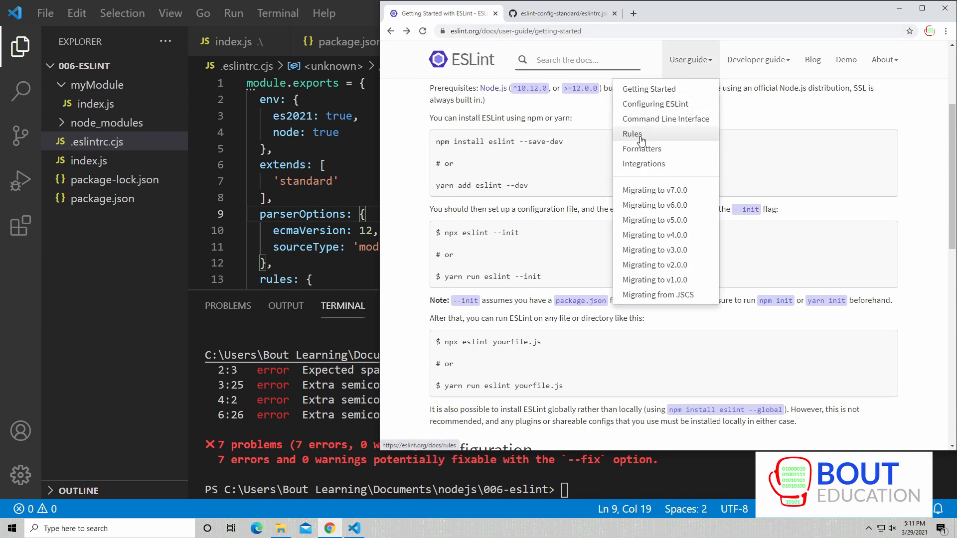
pyautogui.click(630, 133)
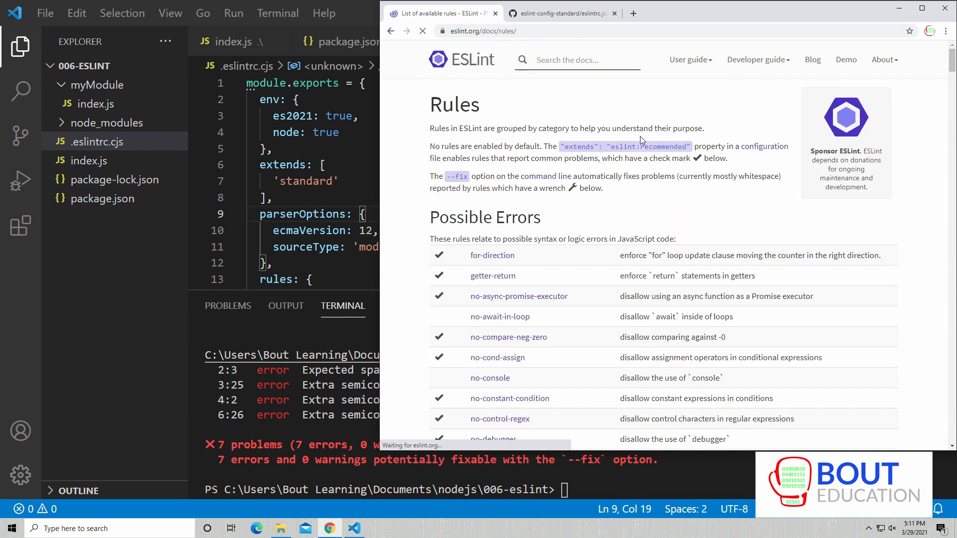
pyautogui.write('semi')
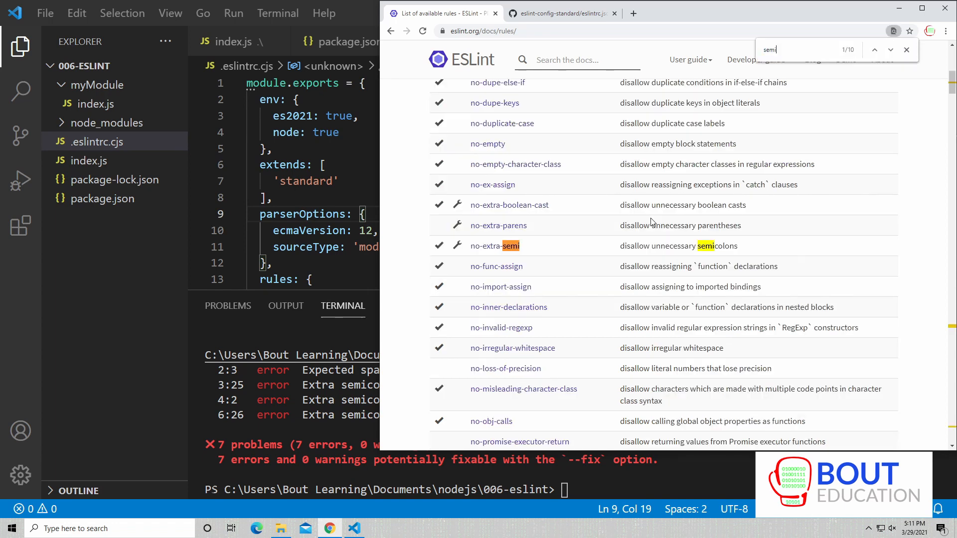
pyautogui.click(892, 50)
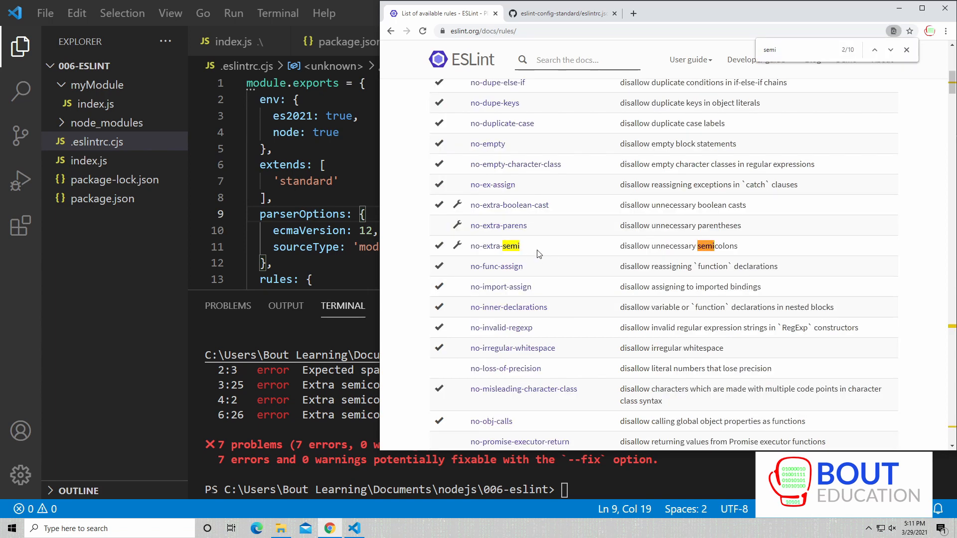
pyautogui.click(890, 50)
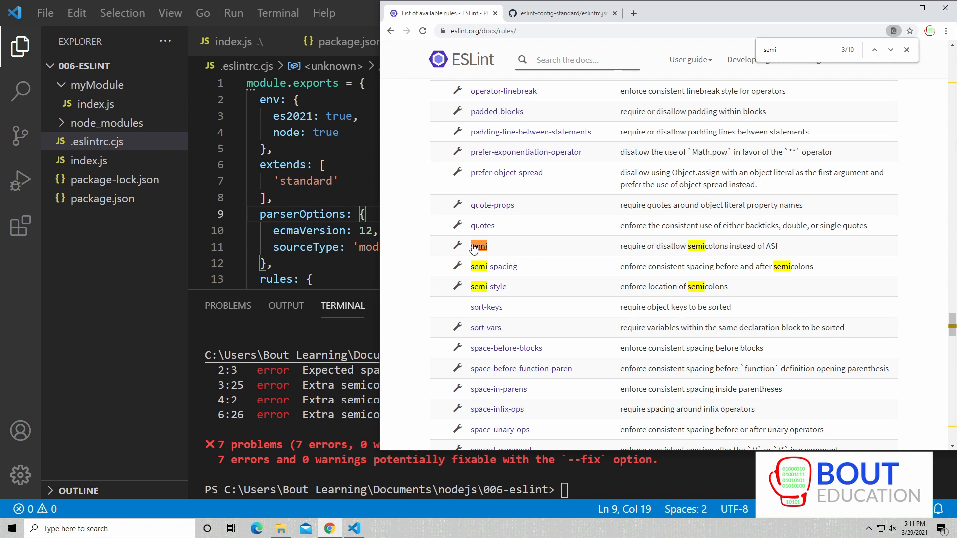
# Read the semi rule's documentation page, then return to VS Code
pyautogui.click(479, 246)
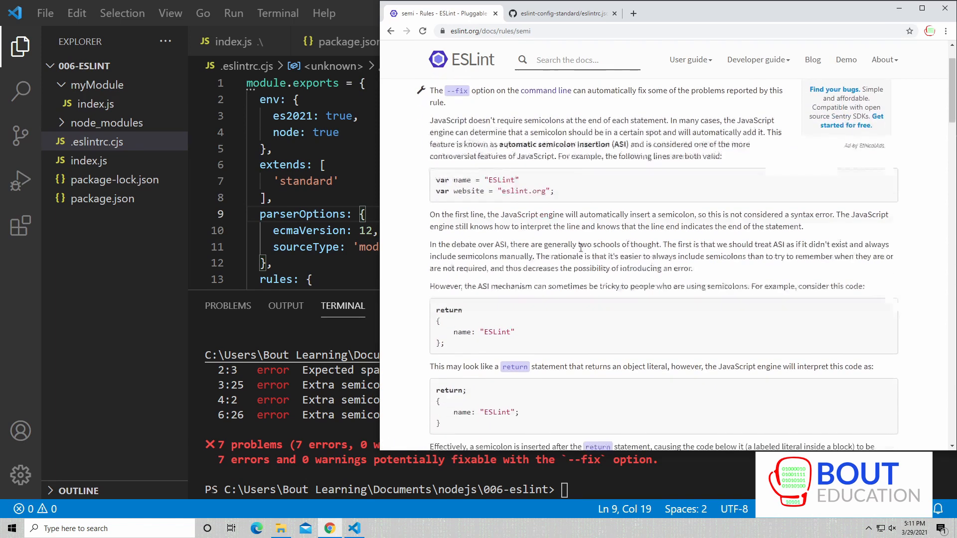
pyautogui.scroll(-3)
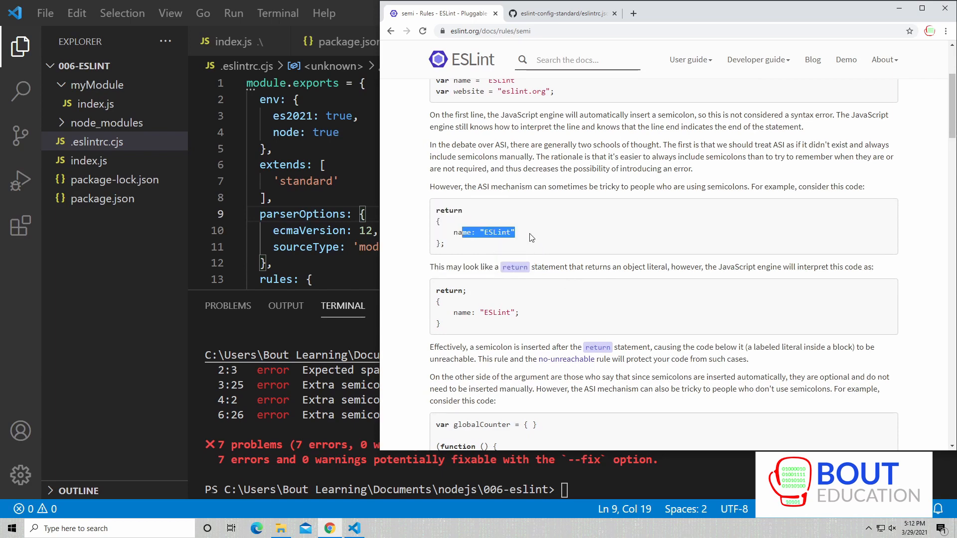
pyautogui.click(541, 232)
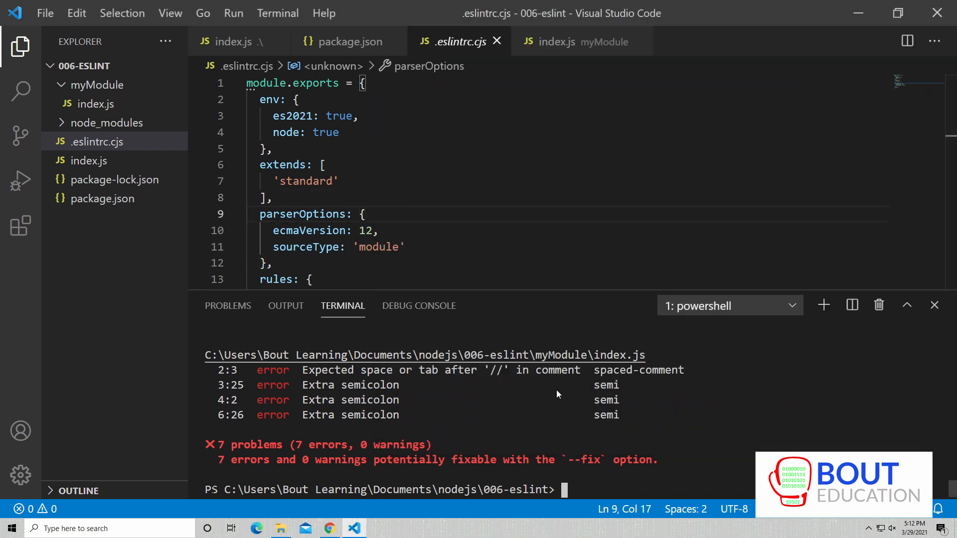
# Run 'npx eslint .' in the terminal to lint the whole project
pyautogui.write('npx eslint . --fix')
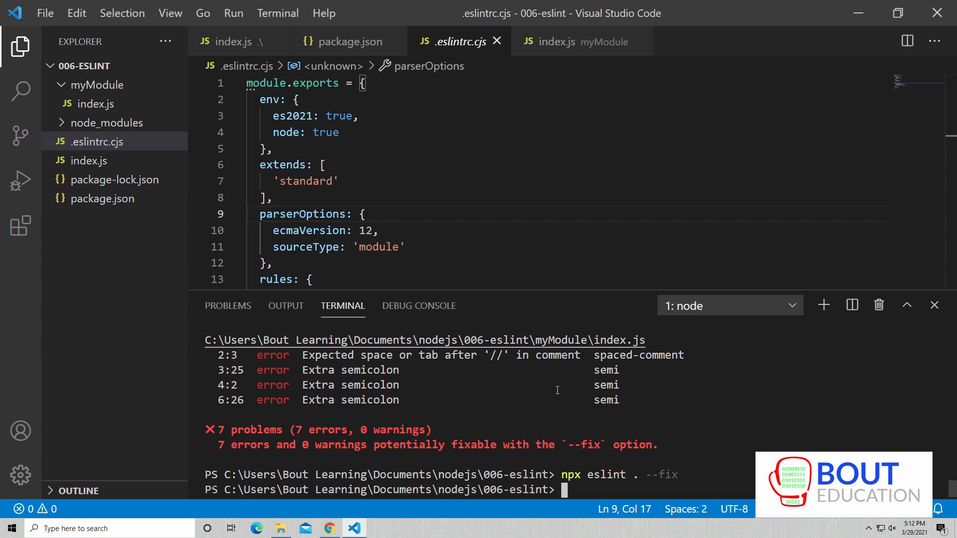
pyautogui.moveTo(592, 425)
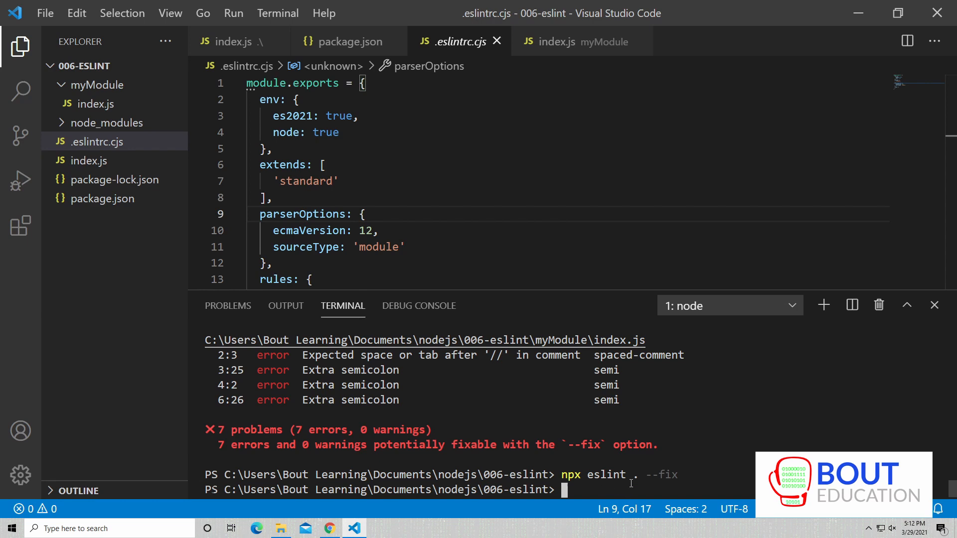
pyautogui.write('npx eslint .')
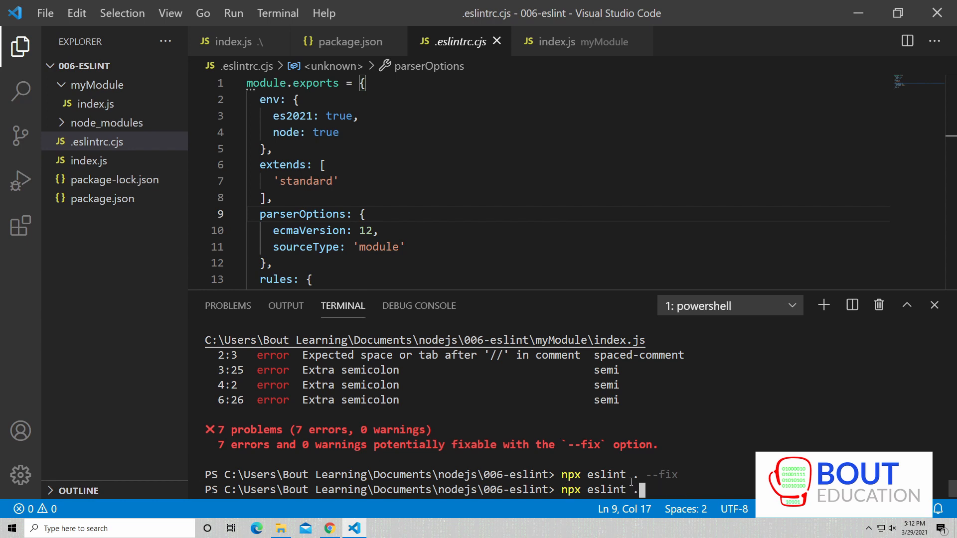
pyautogui.press('Enter')
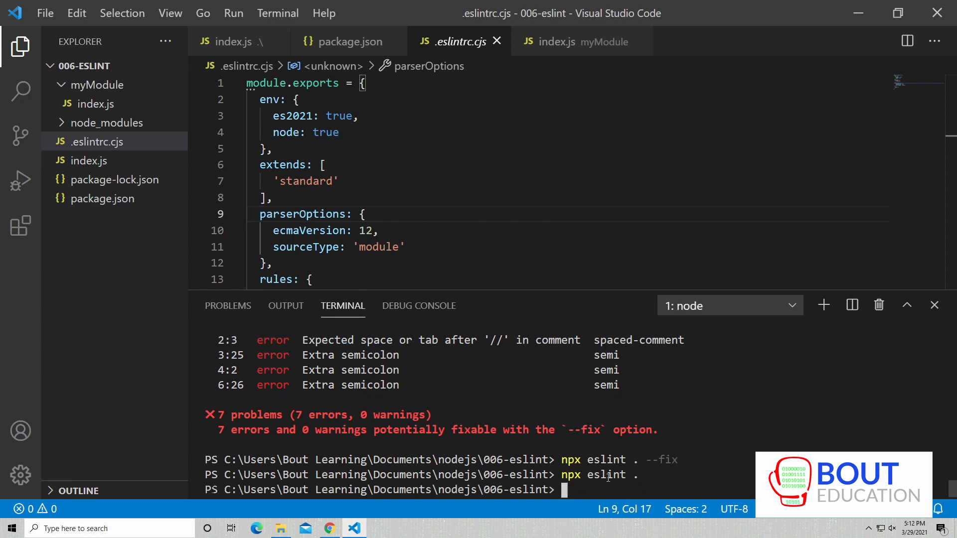
pyautogui.moveTo(371, 484)
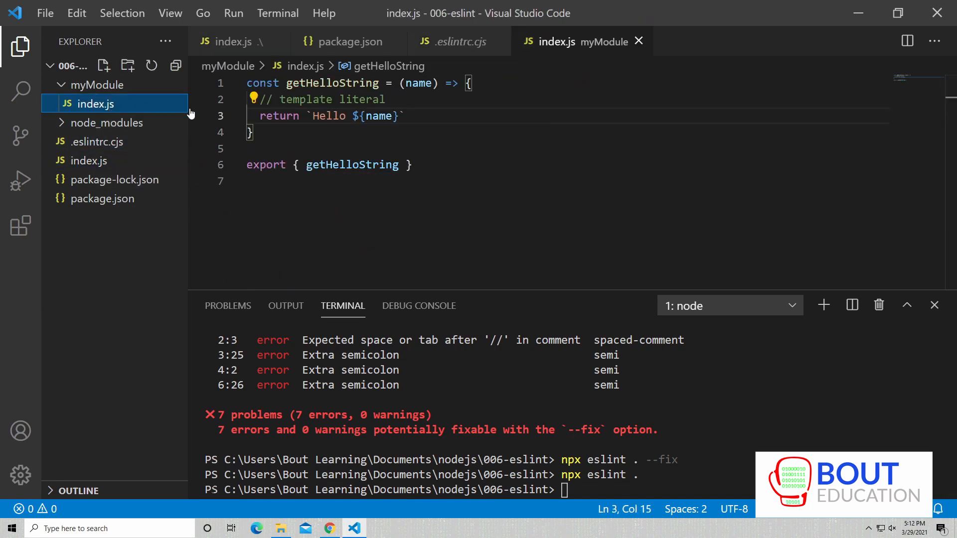
# Open package.json to view its "type": "module" setting
pyautogui.click(272, 99)
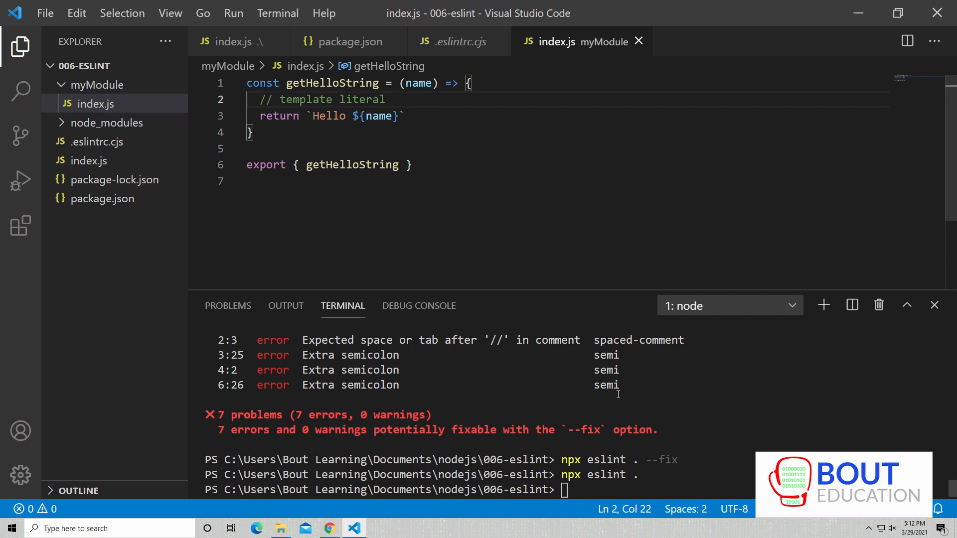
pyautogui.moveTo(527, 385)
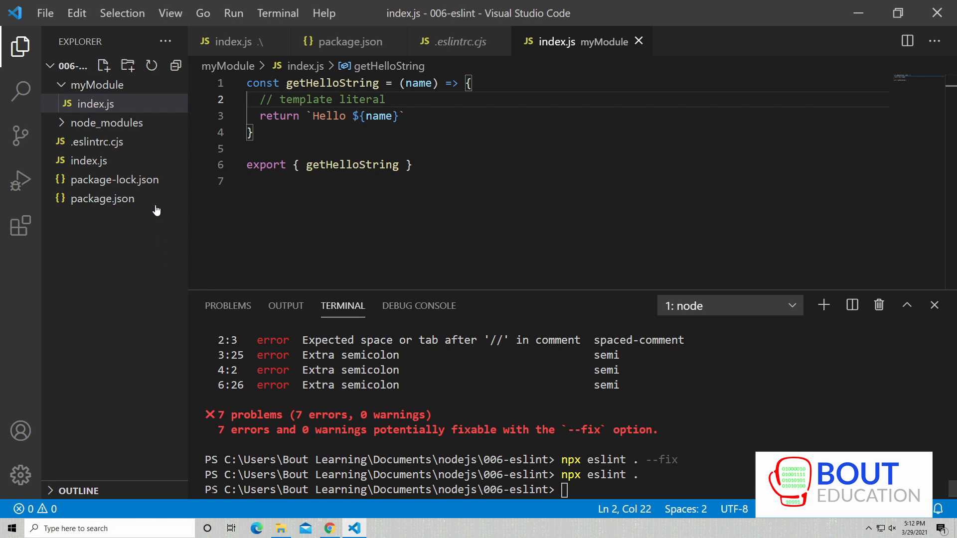
pyautogui.click(102, 198)
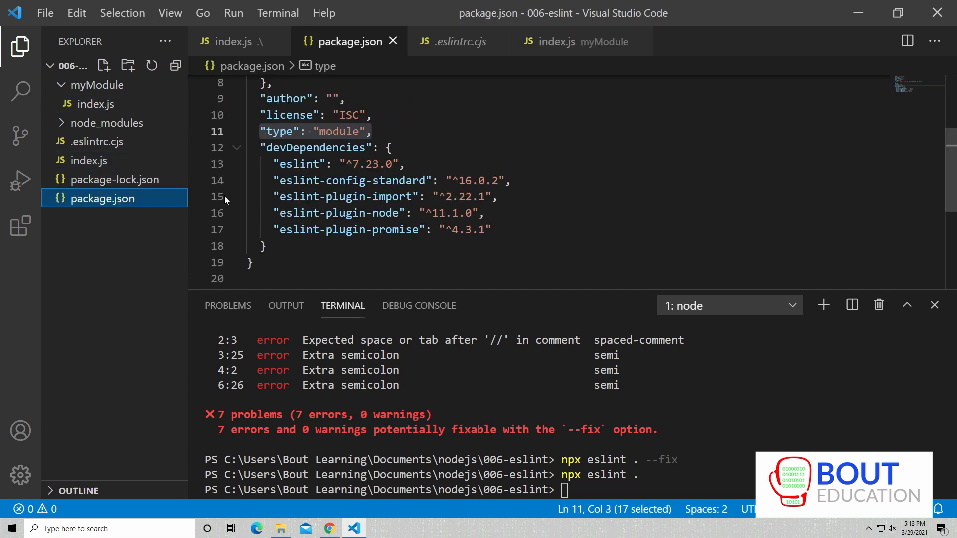
# Add a "semi" rule set to off in .eslintrc.cjs, save, and view the root index.js
pyautogui.click(458, 41)
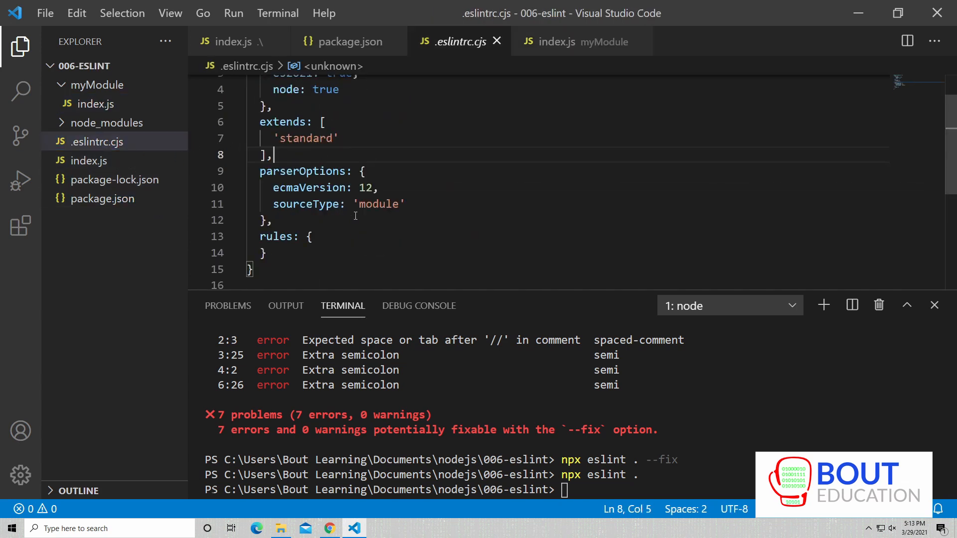
pyautogui.press('Enter')
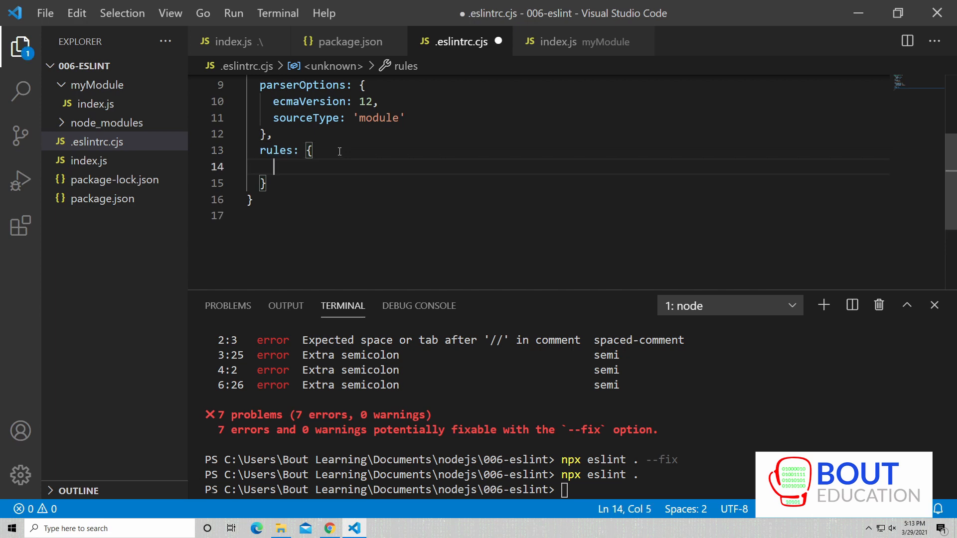
pyautogui.write('"semi"')
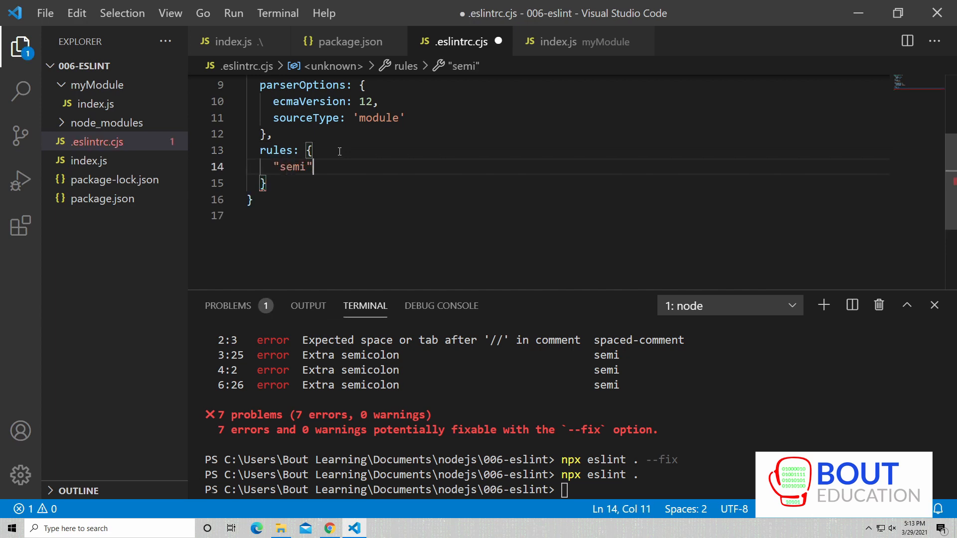
pyautogui.write(': ""')
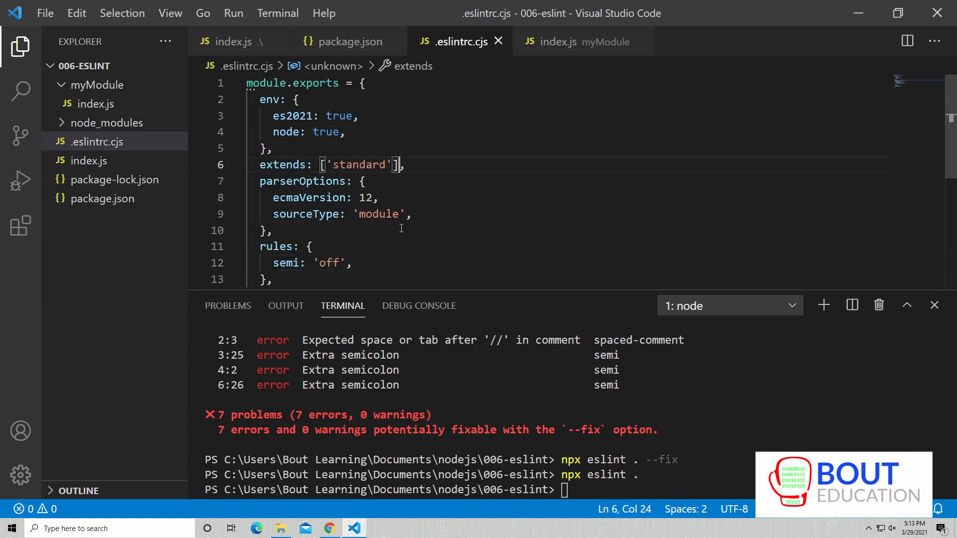
pyautogui.click(46, 13)
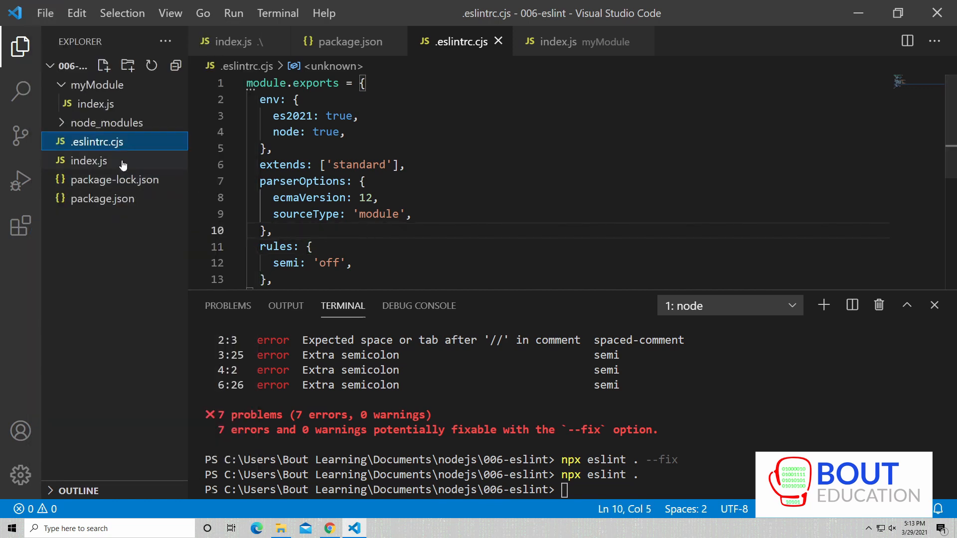
pyautogui.click(89, 160)
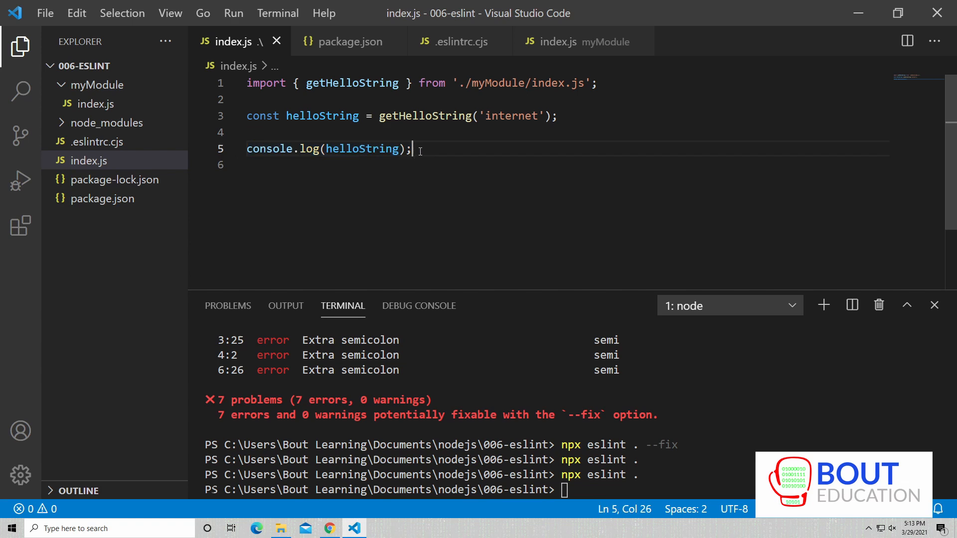
# Select the extends: ['standard'] line and add a new rules line below semi
pyautogui.moveTo(413, 149); pyautogui.dragTo(406, 148)
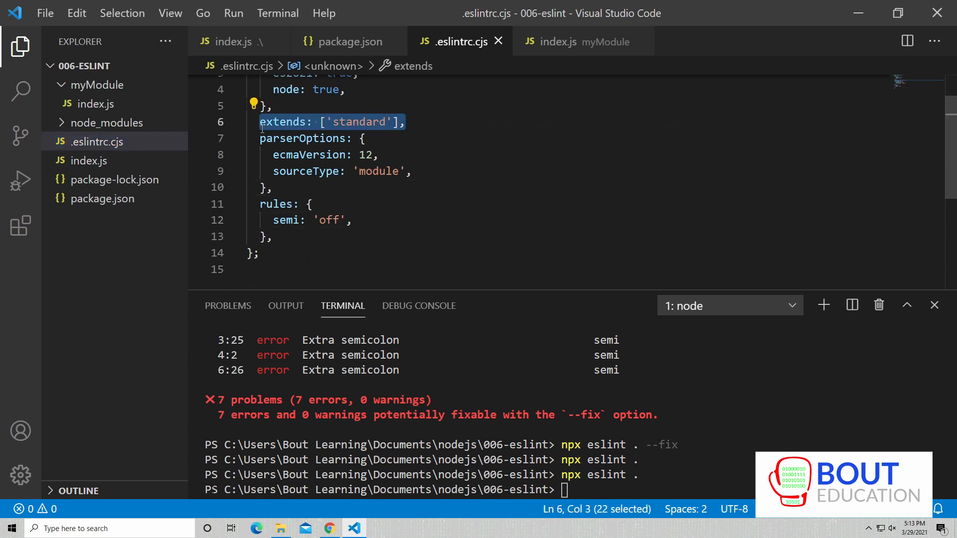
pyautogui.moveTo(287, 122)
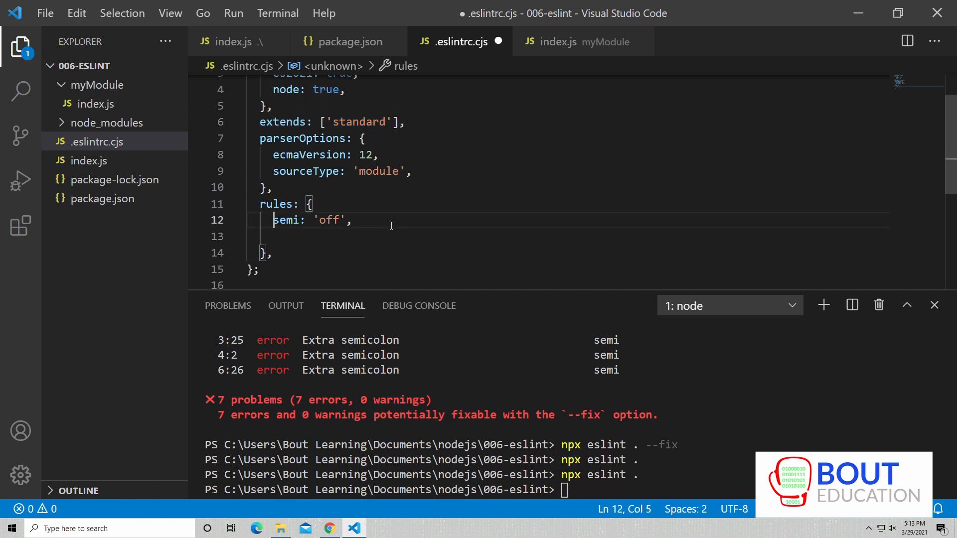
pyautogui.press('Down')
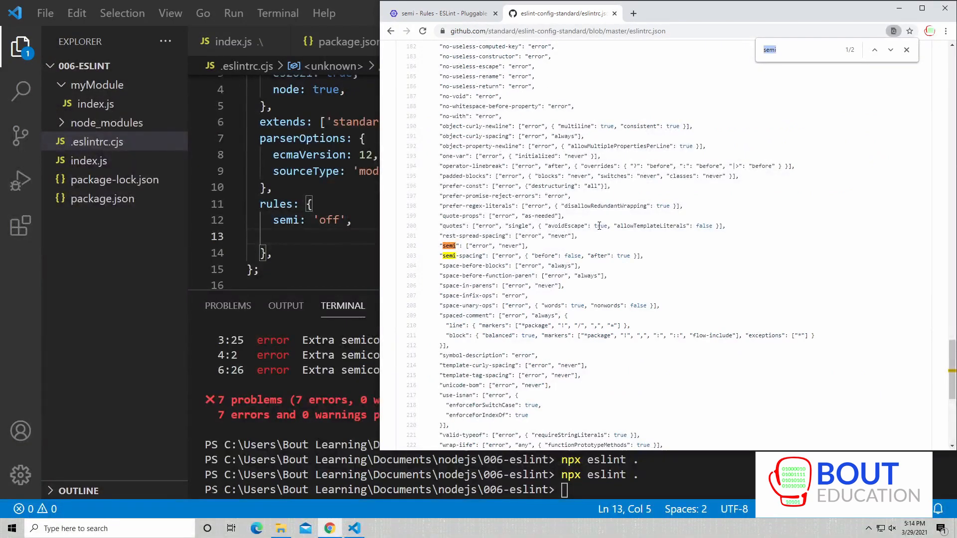
# Find no-debugger in the ESLint Rules list and open its documentation page
pyautogui.write('debugger')
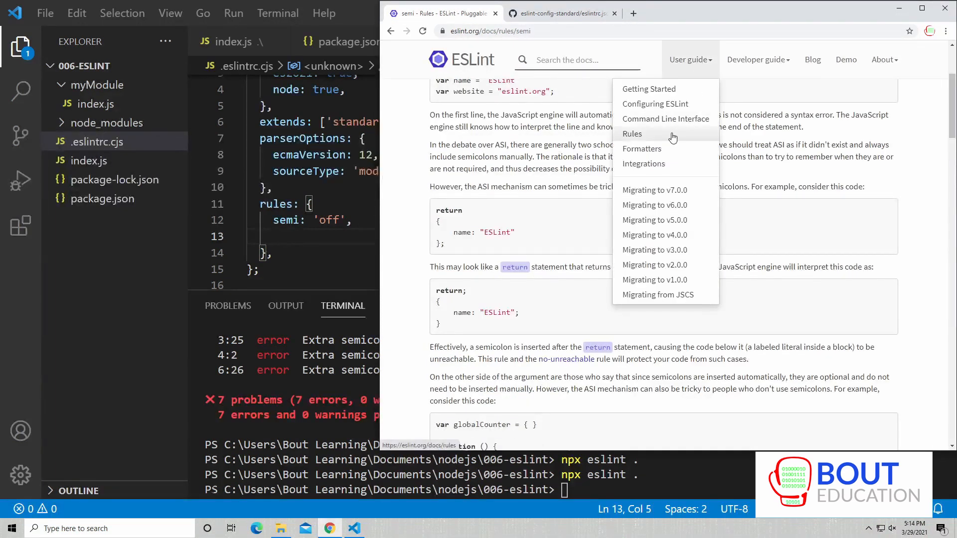
pyautogui.click(632, 133)
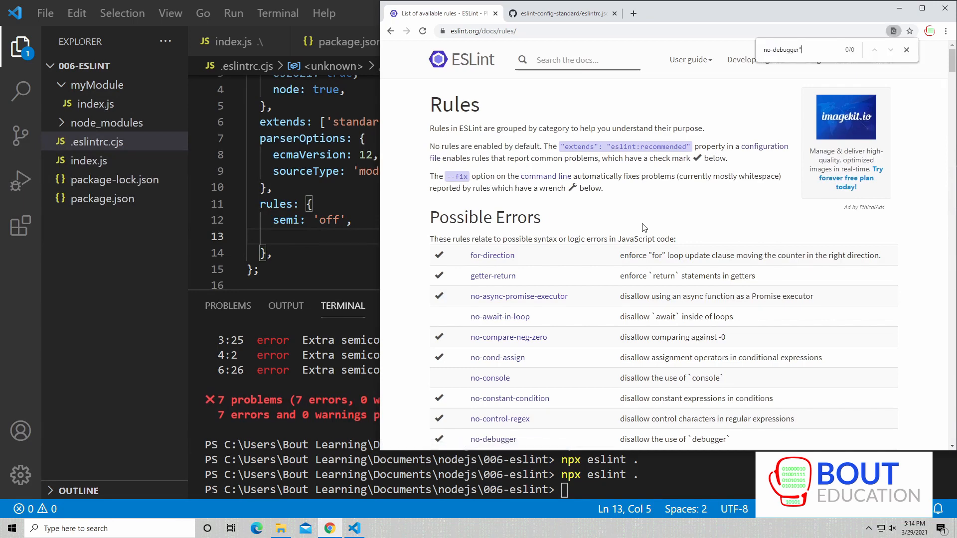
pyautogui.press('Enter')
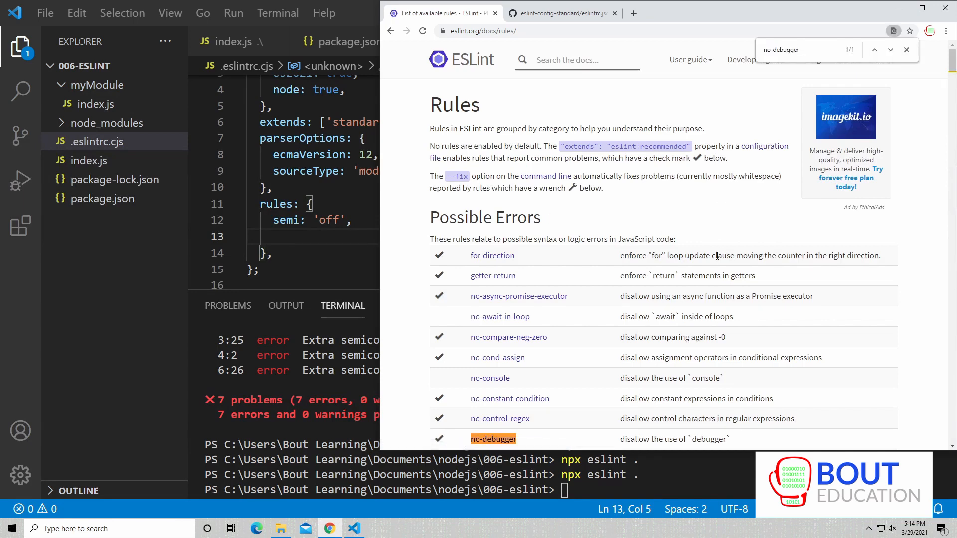
pyautogui.click(494, 439)
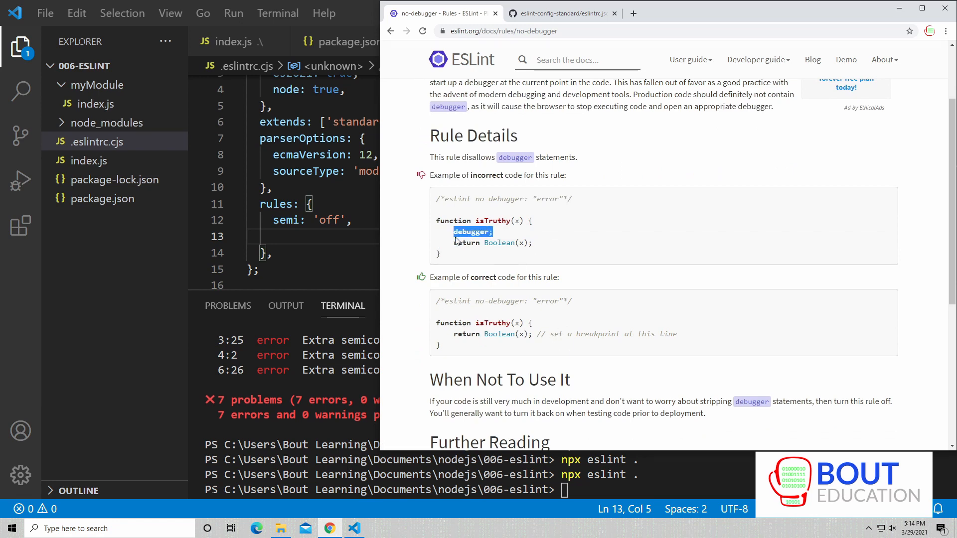
pyautogui.moveTo(592, 266)
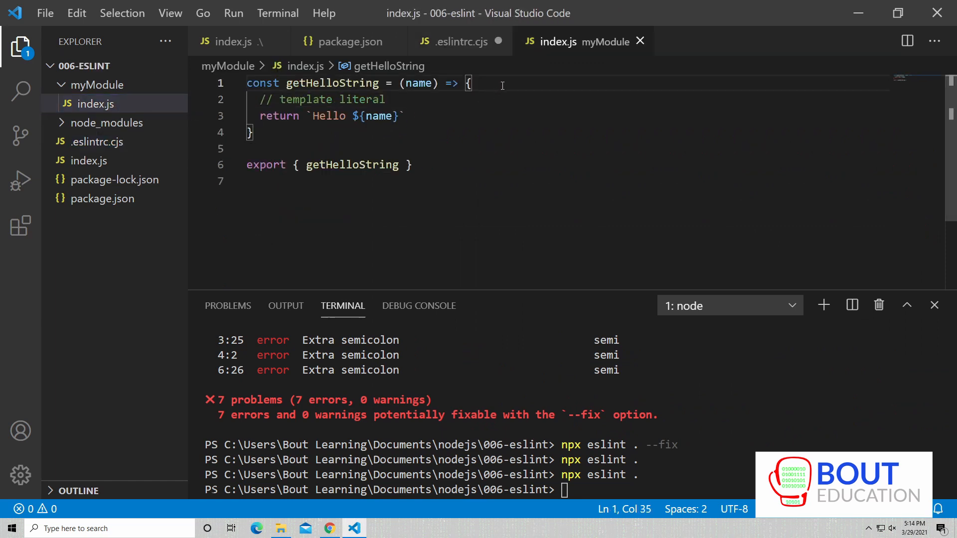
# Add a 'debugger;' statement to myModule index.js, lint it, remove it, and lint again
pyautogui.write('debugger;')
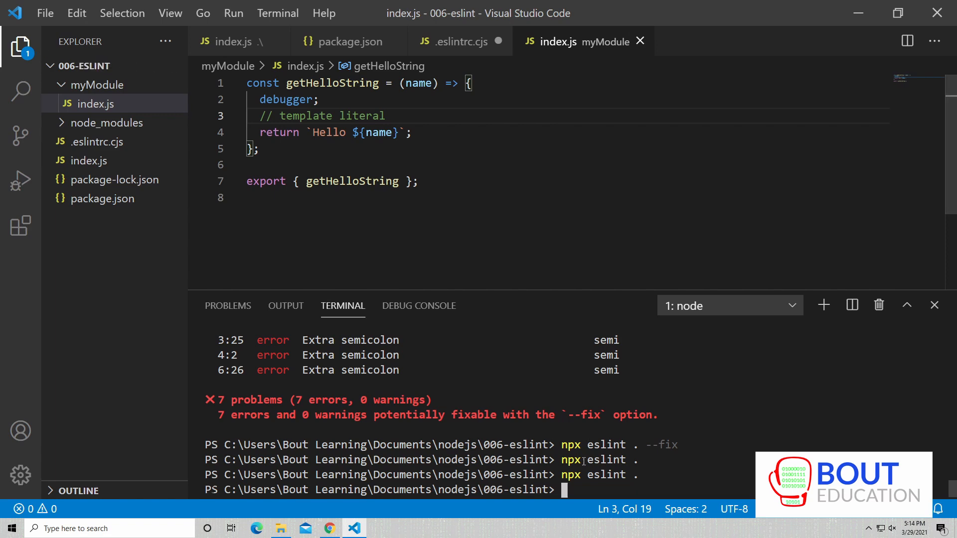
pyautogui.press('Enter')
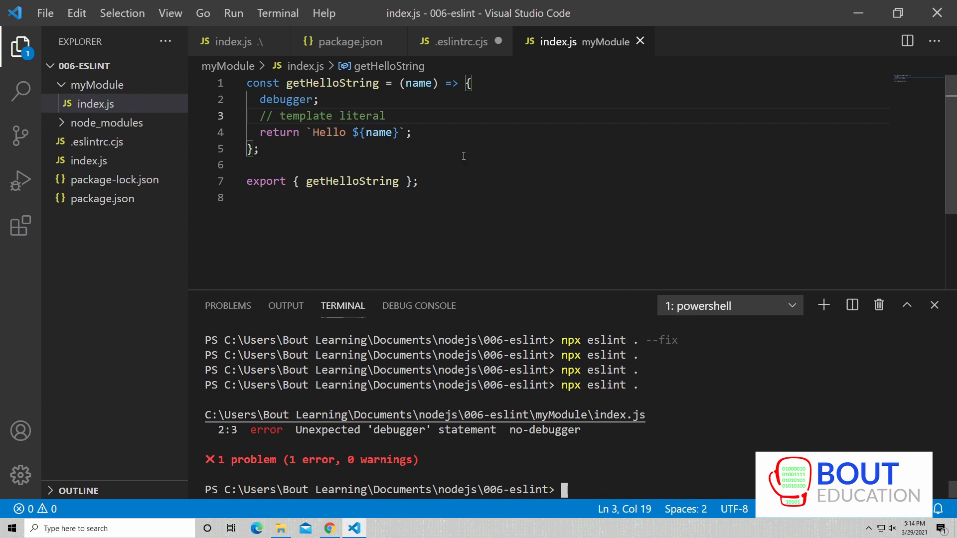
pyautogui.moveTo(424, 250)
pyautogui.write('npx eslint .')
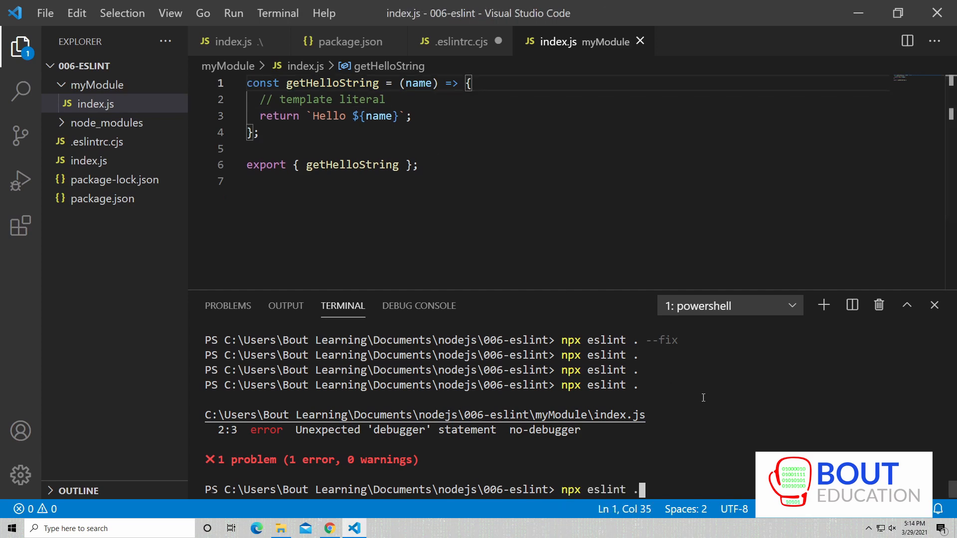
pyautogui.press('Enter')
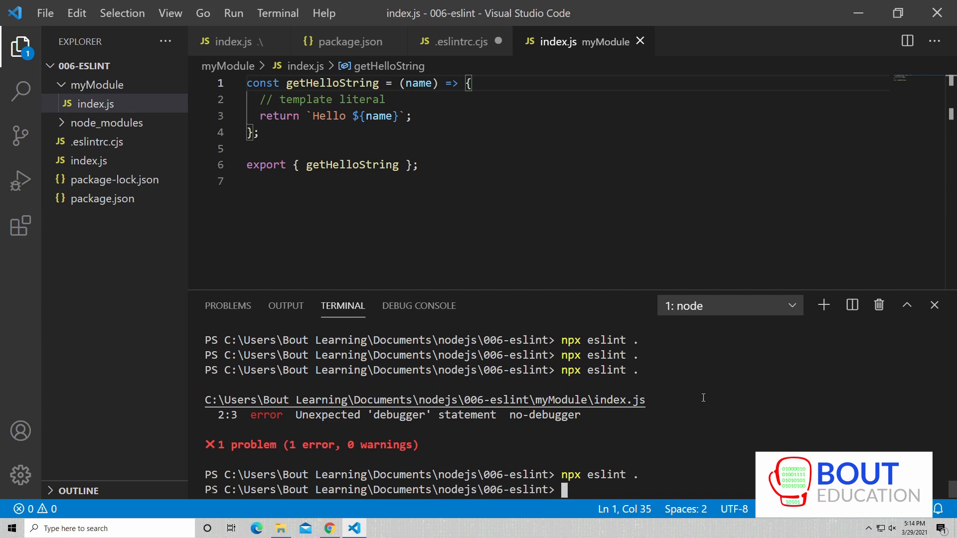
pyautogui.moveTo(695, 405)
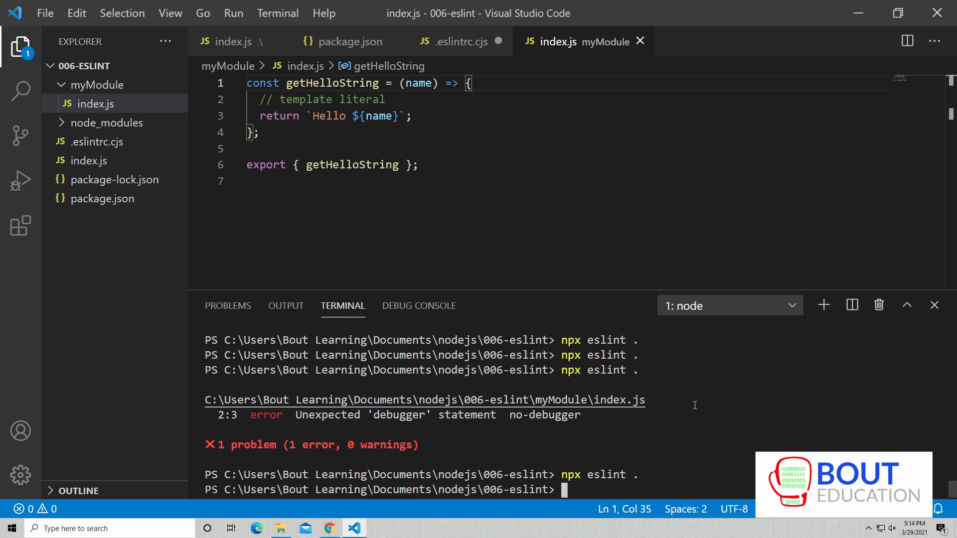